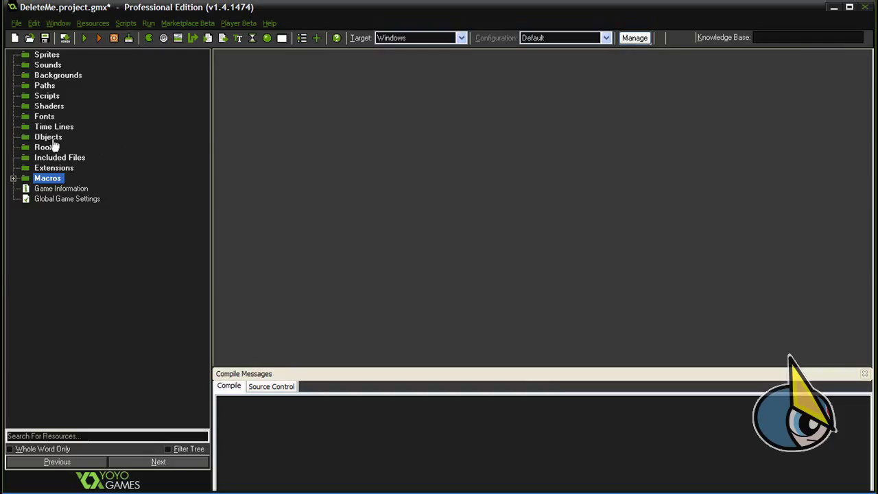
Create a new object resource and name it objFlyingPoints.
{"action": "left_click", "coordinate": [48, 137]}
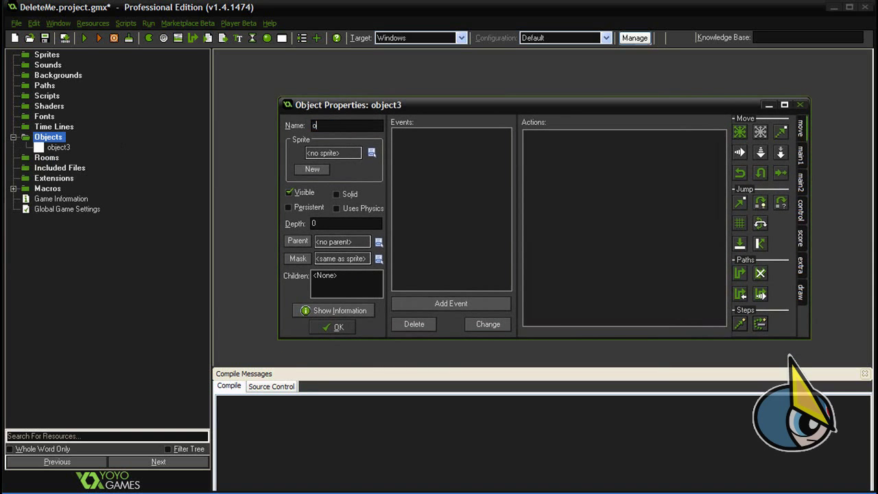
{"action": "type", "text": "objFly"}
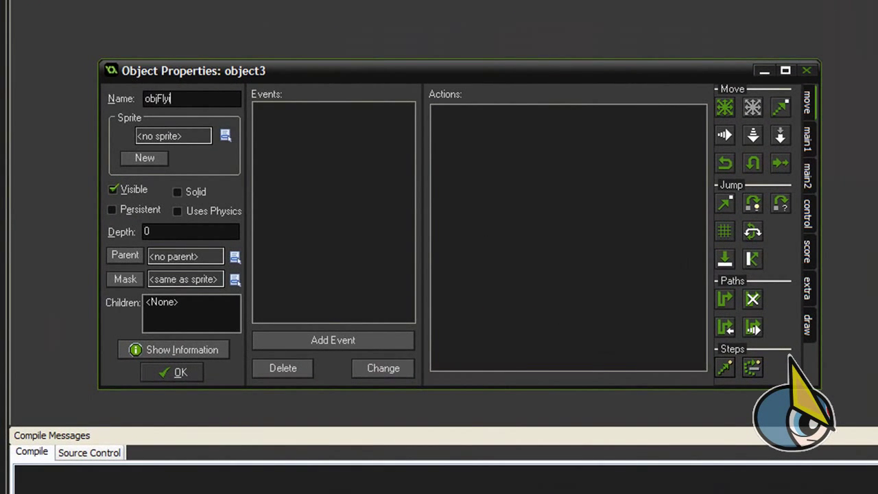
{"action": "type", "text": "ingPoints"}
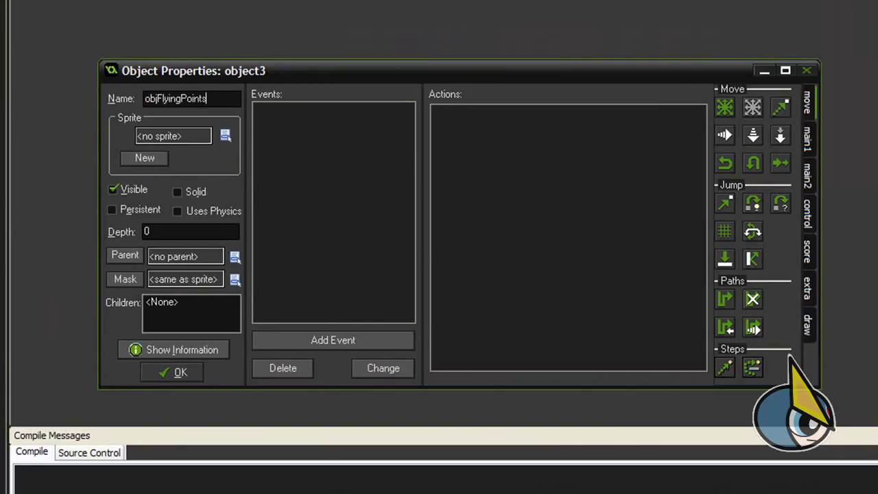
{"action": "mouse_move", "coordinate": [299, 77]}
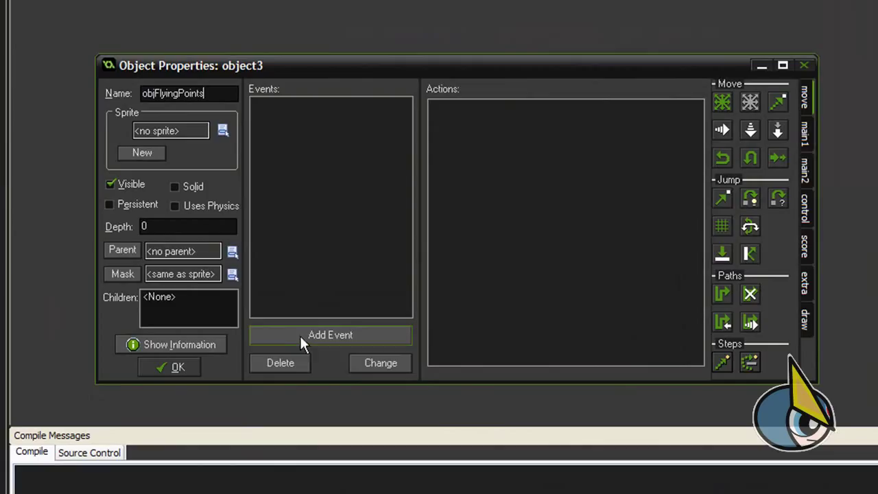
Add Create, Step and Draw events to objFlyingPoints and start a code action in Create.
{"action": "left_click", "coordinate": [330, 335]}
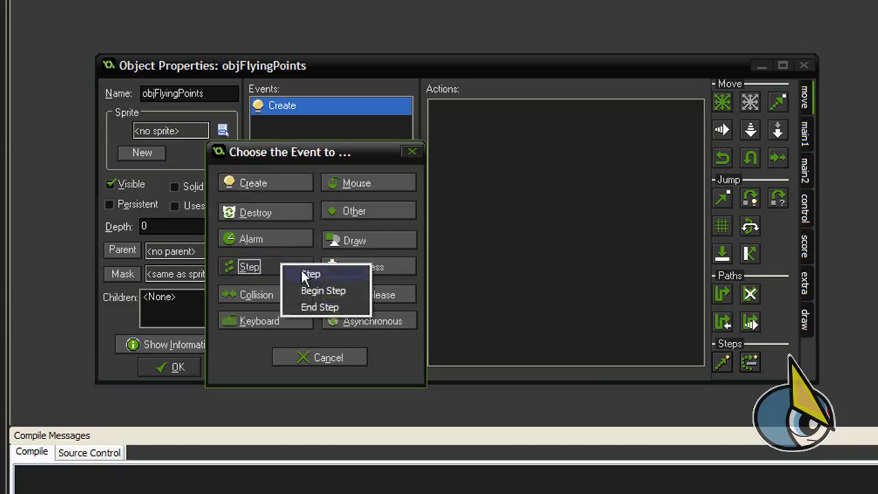
{"action": "left_click", "coordinate": [311, 275]}
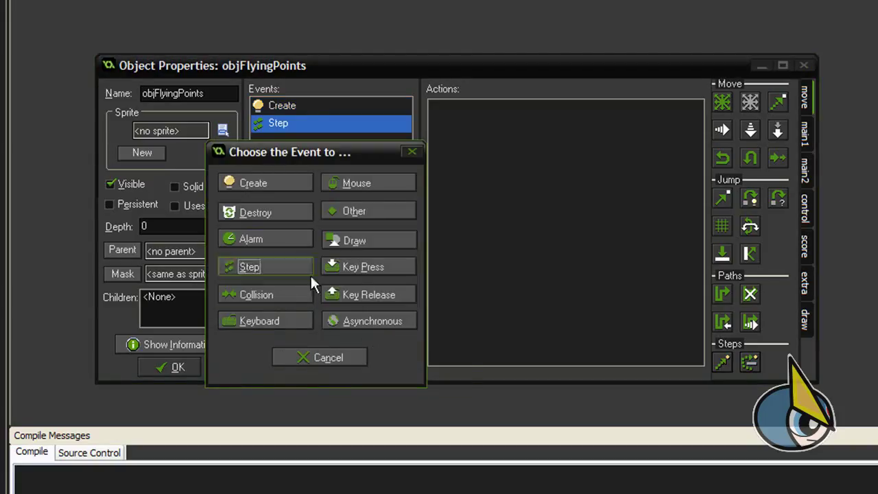
{"action": "left_click", "coordinate": [354, 240]}
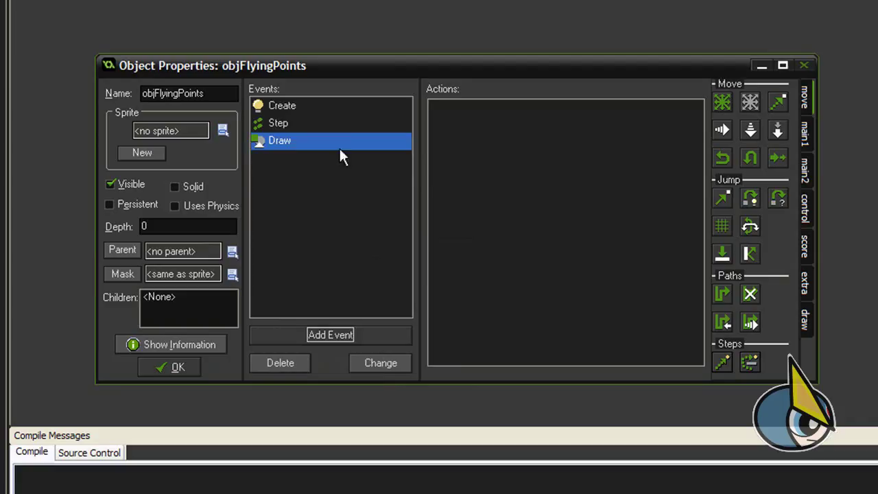
{"action": "left_click", "coordinate": [282, 104]}
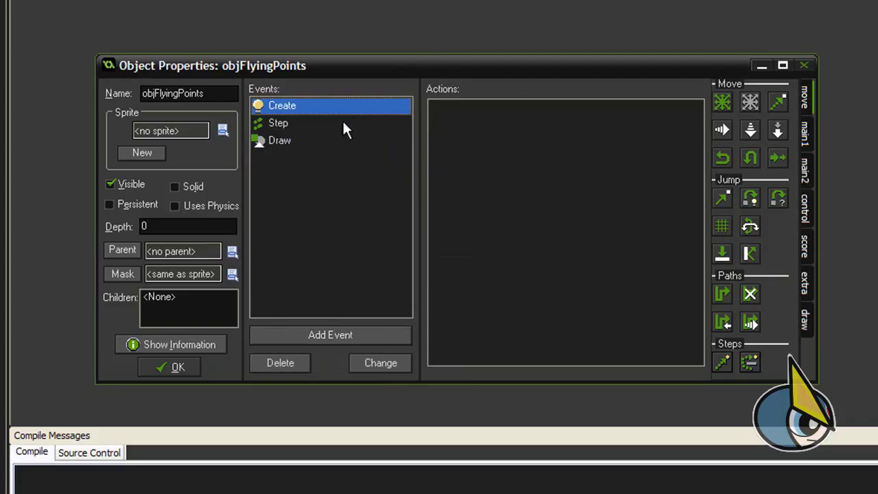
{"action": "left_click", "coordinate": [805, 209]}
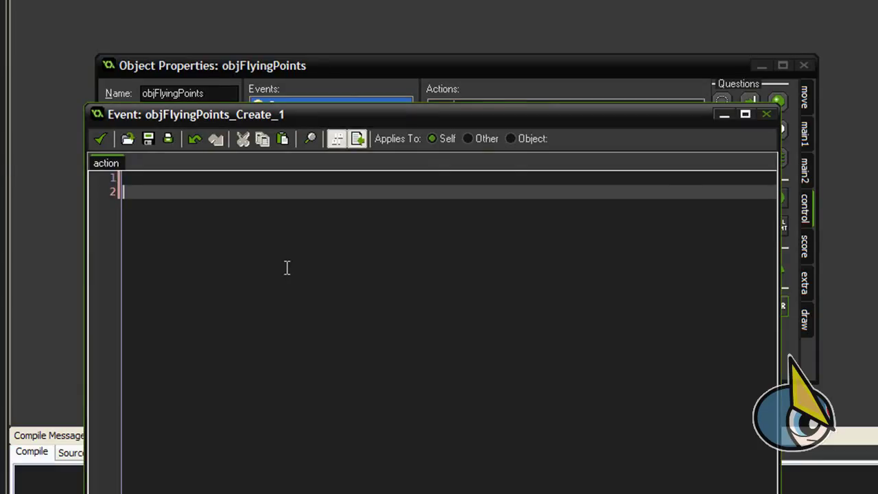
Write Create code String = "Testing"; AlphaLevel = 1; and confirm it.
{"action": "type", "text": "String"}
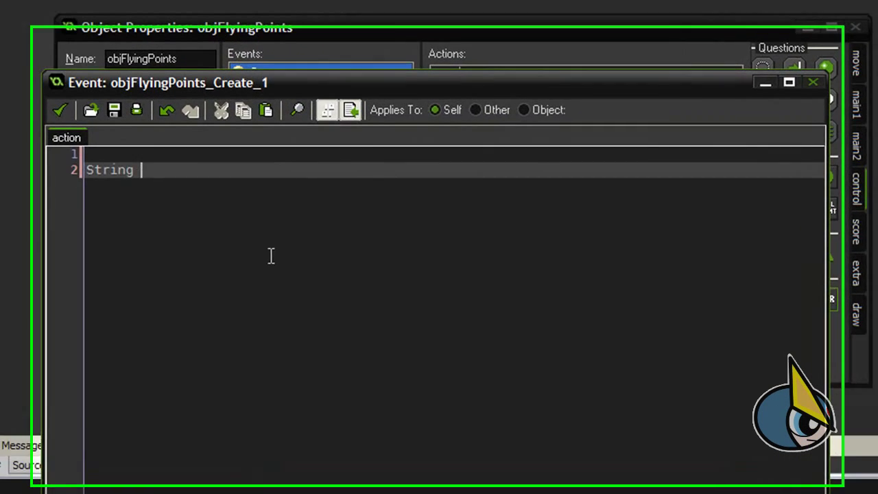
{"action": "type", "text": "= \"\""}
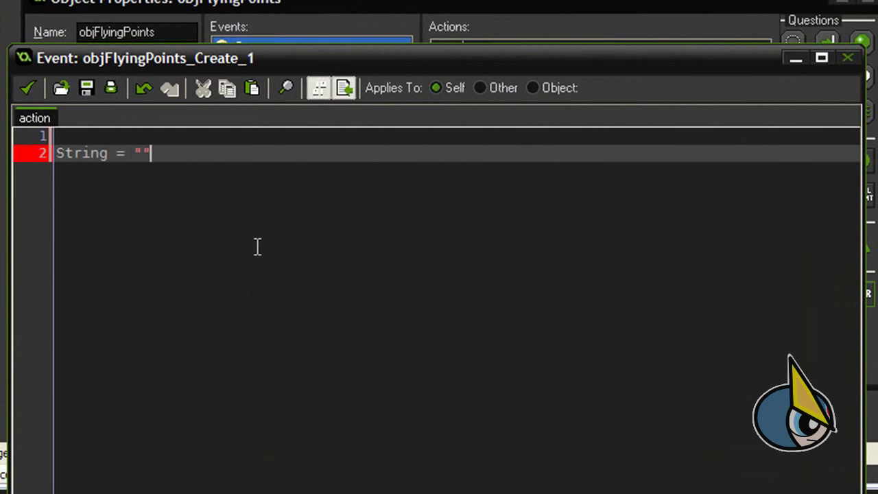
{"action": "type", "text": "Testing"}
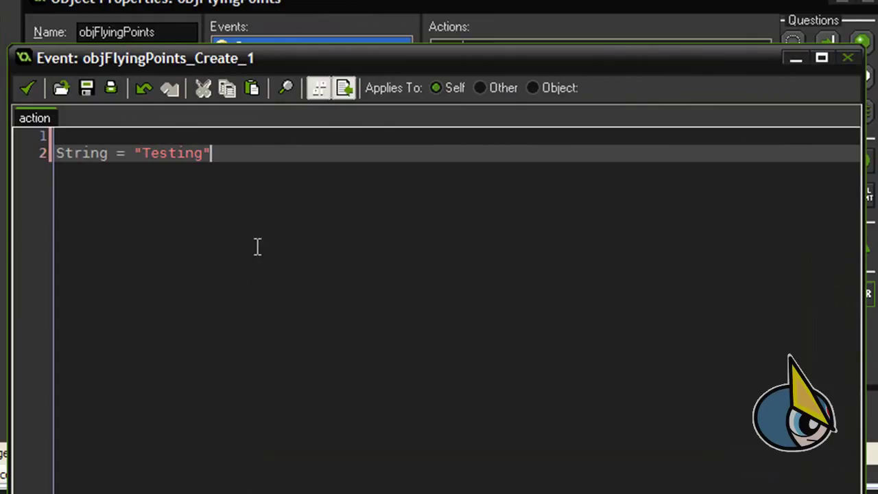
{"action": "type", "text": ";"}
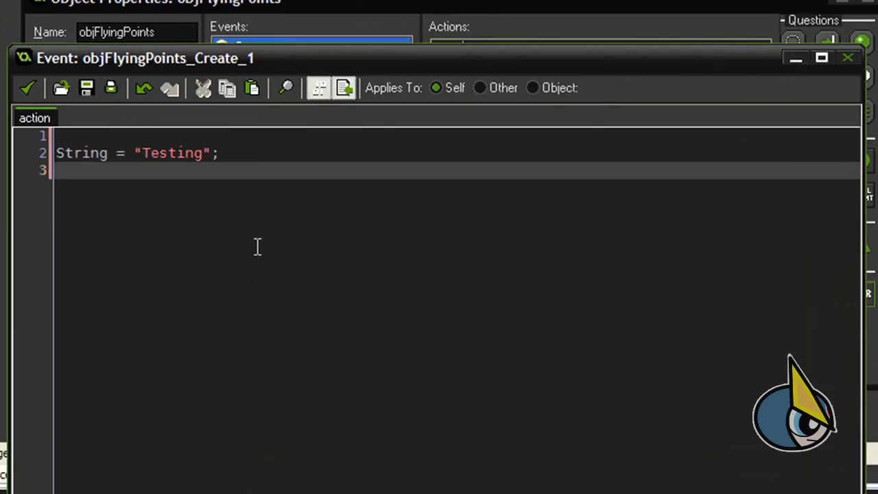
{"action": "type", "text": "Alphale"}
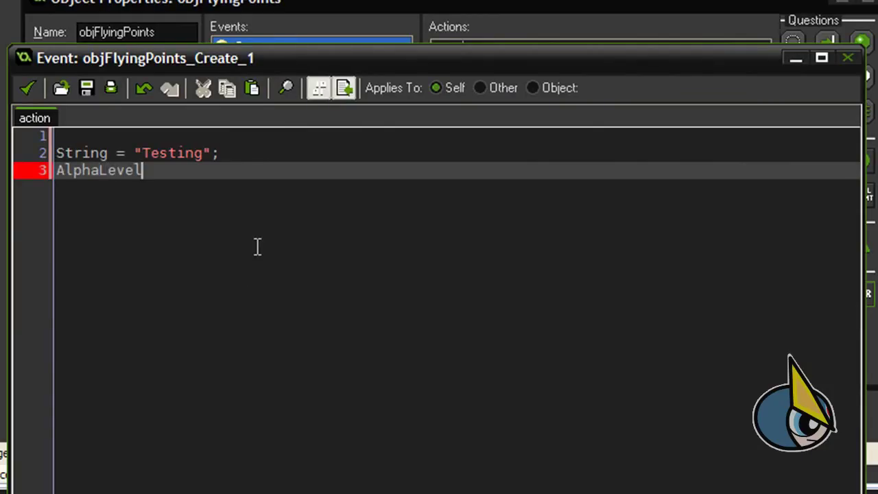
{"action": "type", "text": "="}
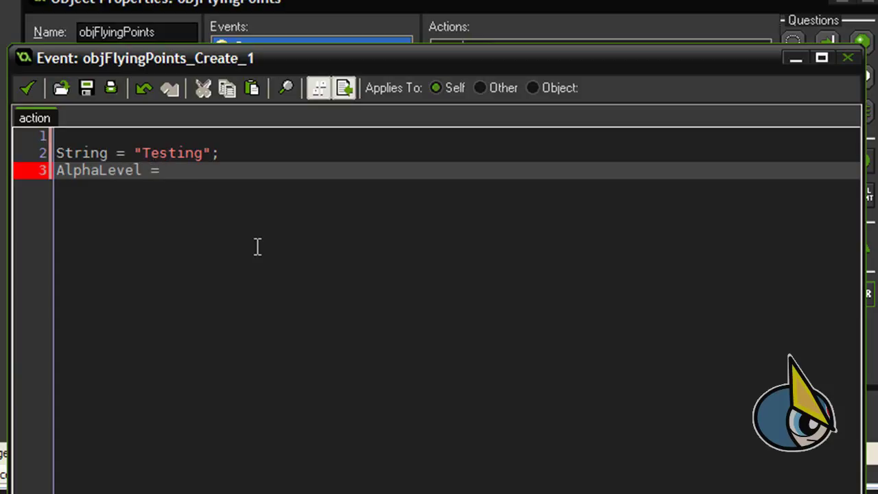
{"action": "type", "text": "1;"}
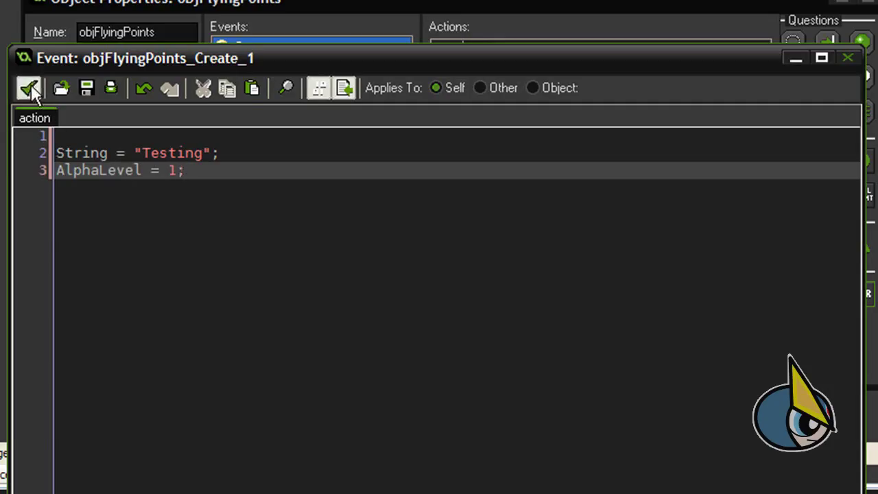
{"action": "left_click", "coordinate": [27, 88]}
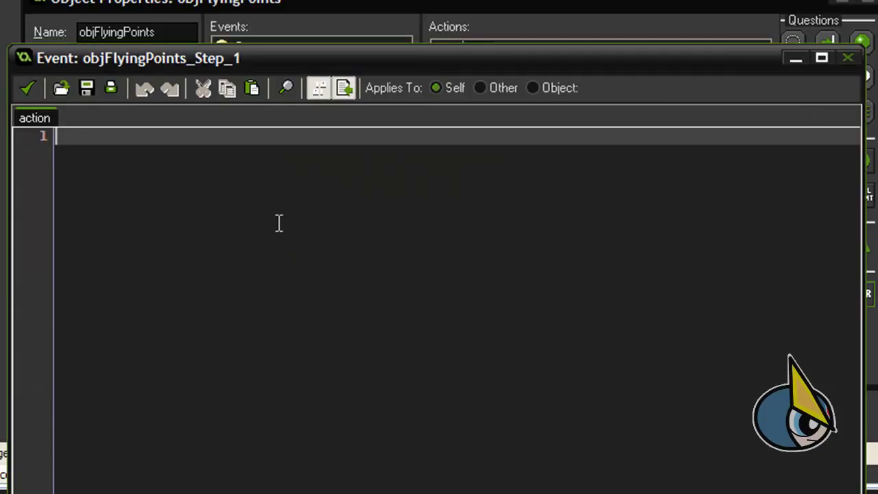
In the Step code, destroy the instance and return -1 when AlphaLevel <= 0.
{"action": "type", "text": "if"}
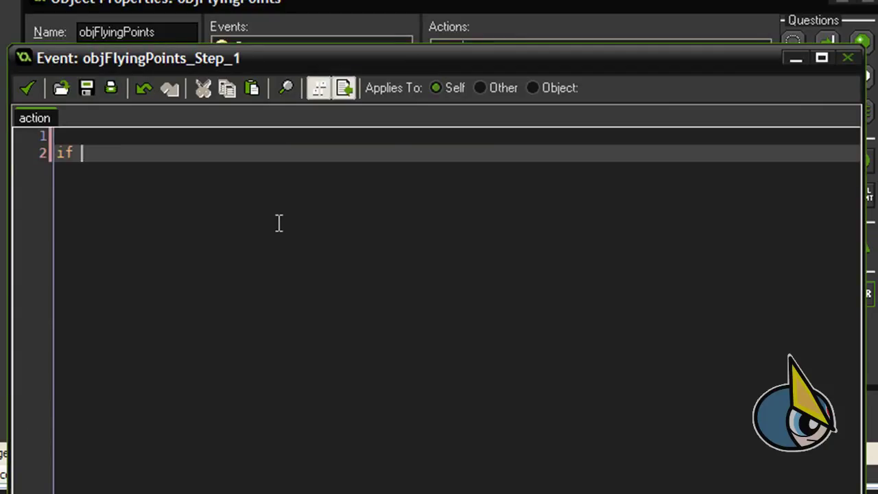
{"action": "type", "text": "Alp)"}
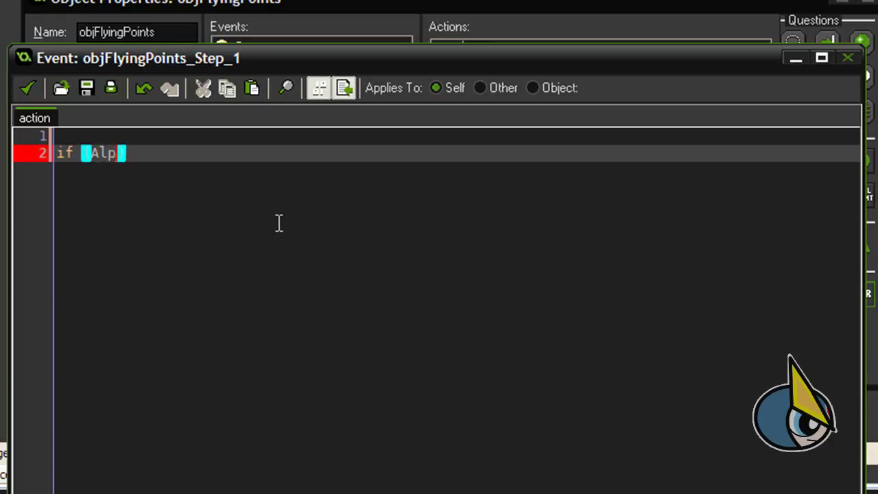
{"action": "type", "text": "haLevel"}
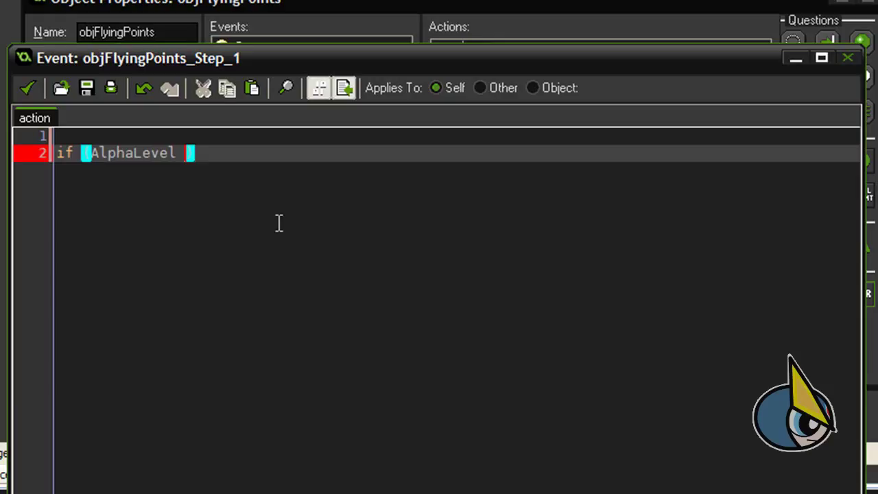
{"action": "type", "text": "<"}
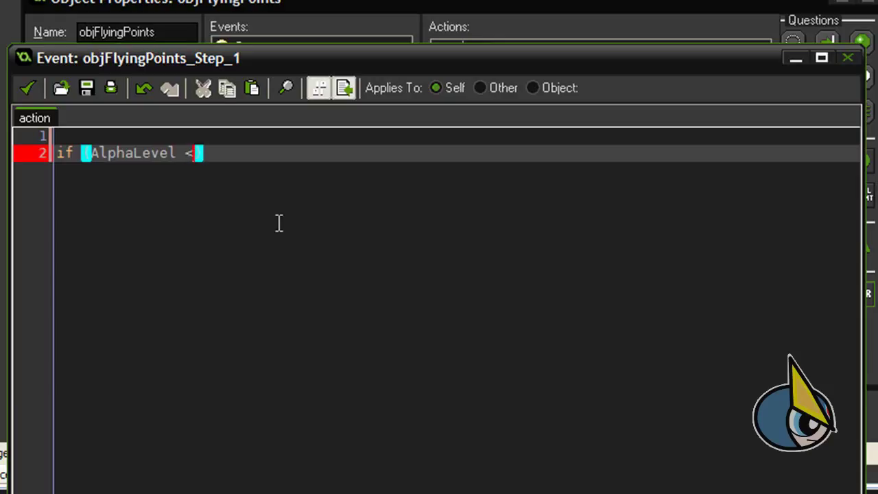
{"action": "type", "text": "="}
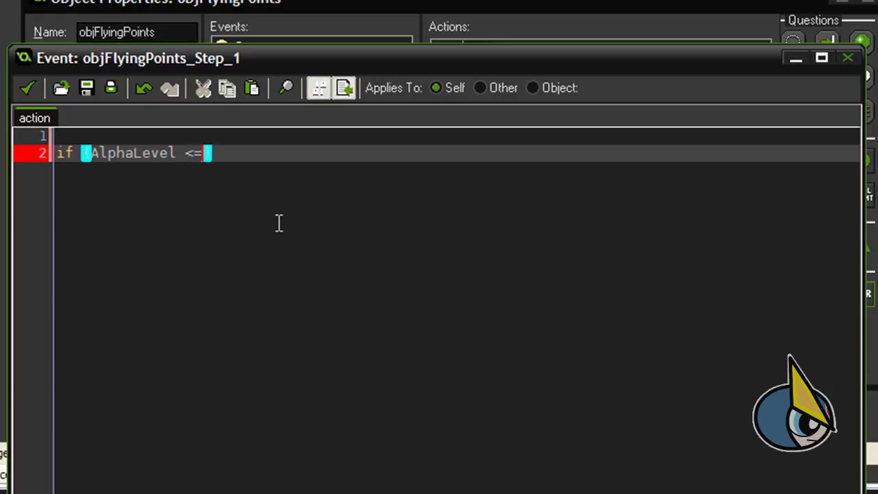
{"action": "type", "text": "0)"}
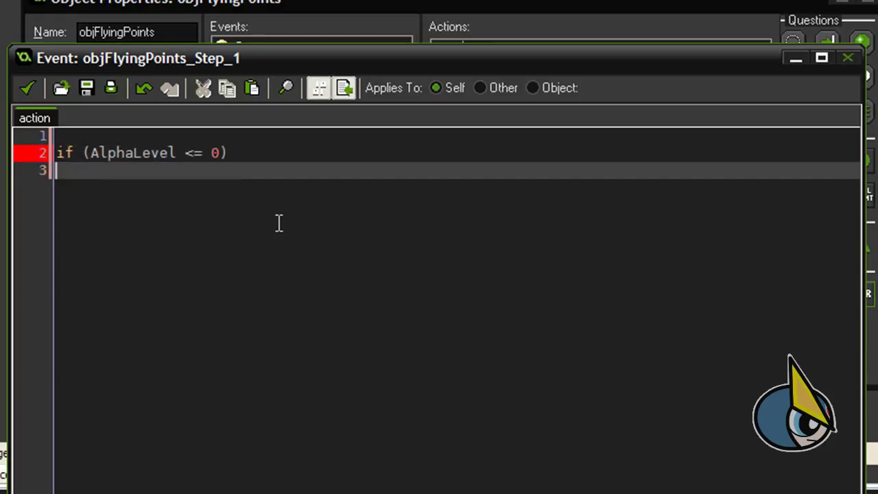
{"action": "type", "text": "{"}
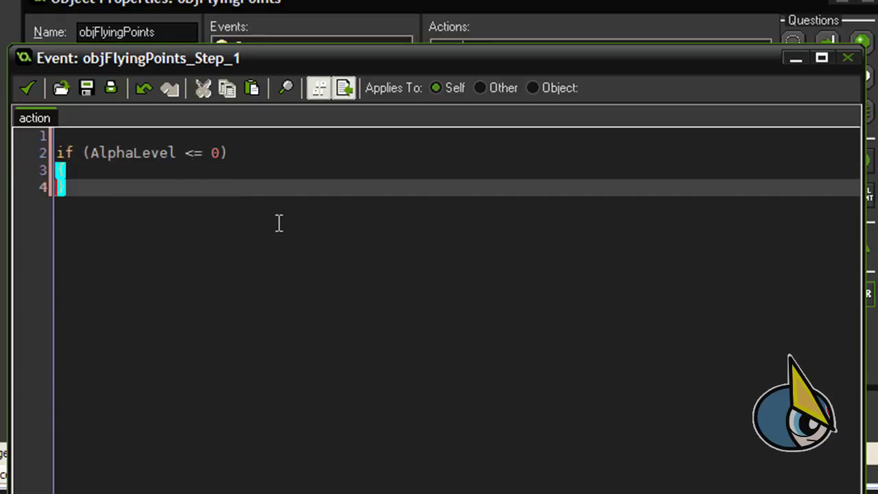
{"action": "type", "text": "ins"}
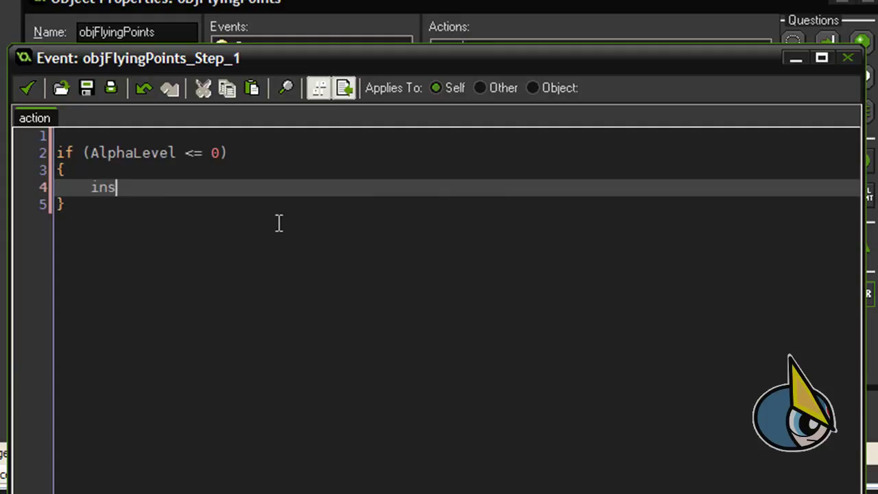
{"action": "type", "text": "tance_"}
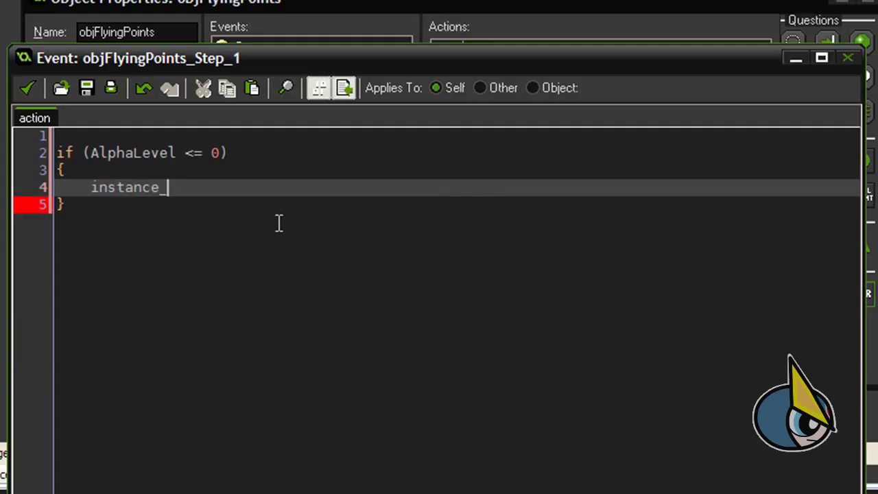
{"action": "type", "text": "destroy();"}
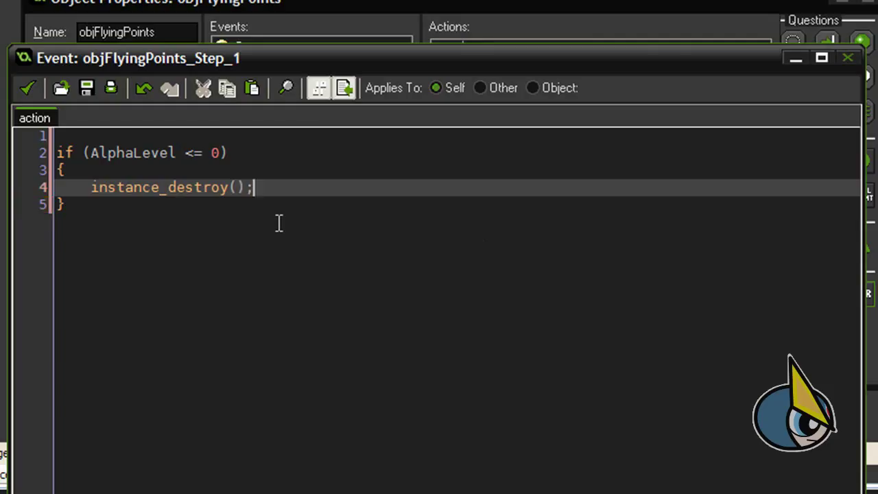
{"action": "type", "text": "return -1;"}
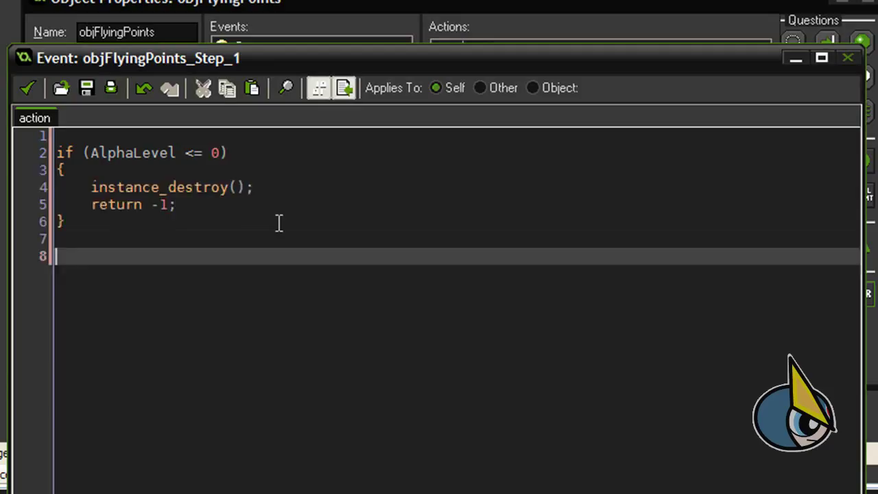
Add y -= 1; and AlphaLevel -= 0.01; then keep the Step code and close it.
{"action": "type", "text": "y"}
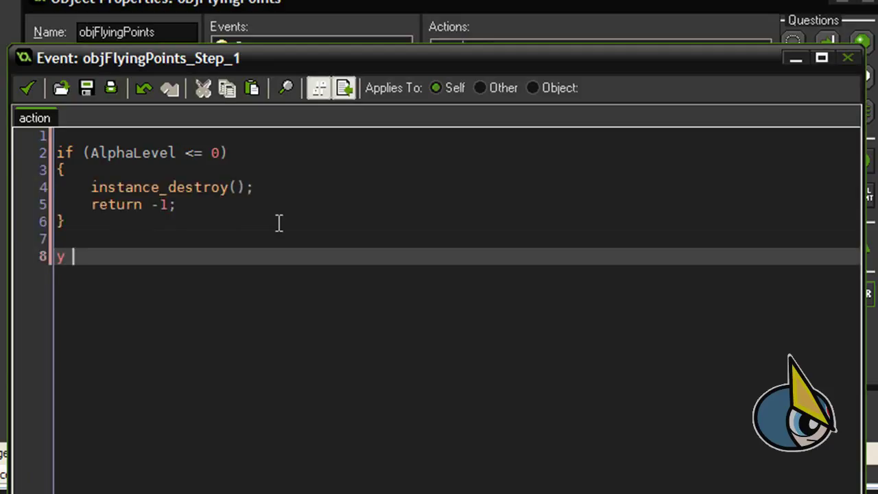
{"action": "type", "text": "-="}
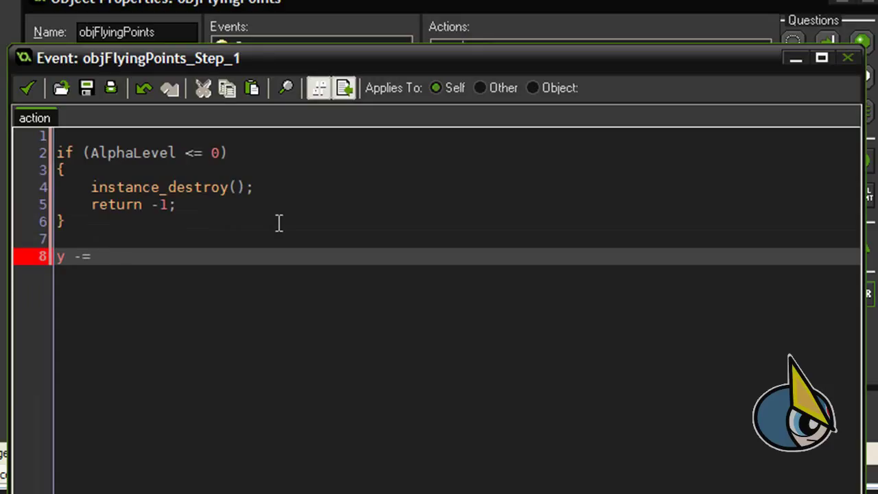
{"action": "type", "text": "1;"}
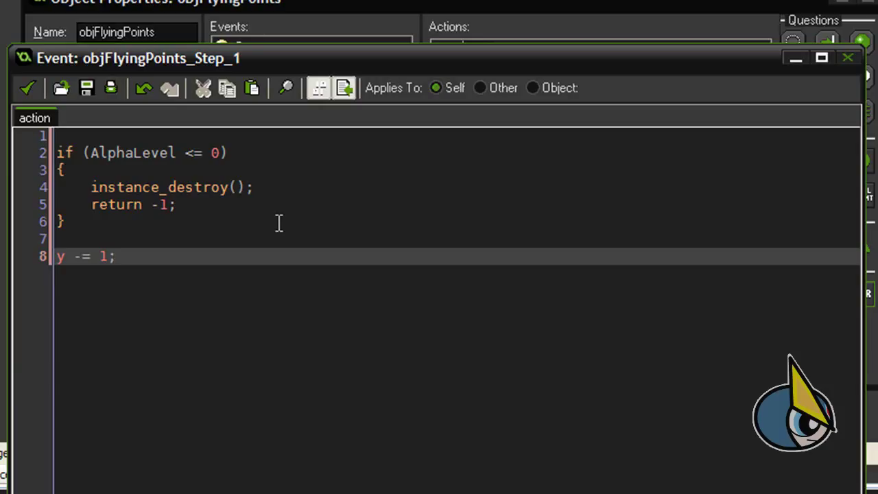
{"action": "type", "text": "Al"}
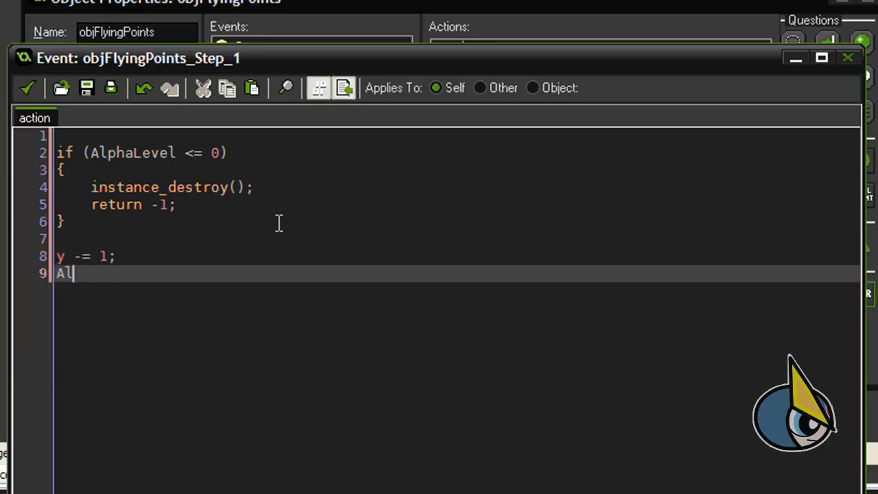
{"action": "type", "text": "phaLevel -"}
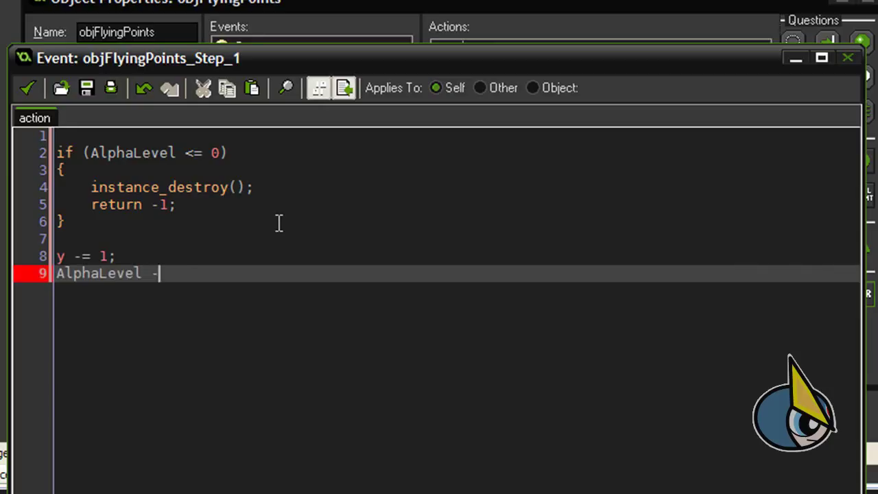
{"action": "type", "text": "= 0.0"}
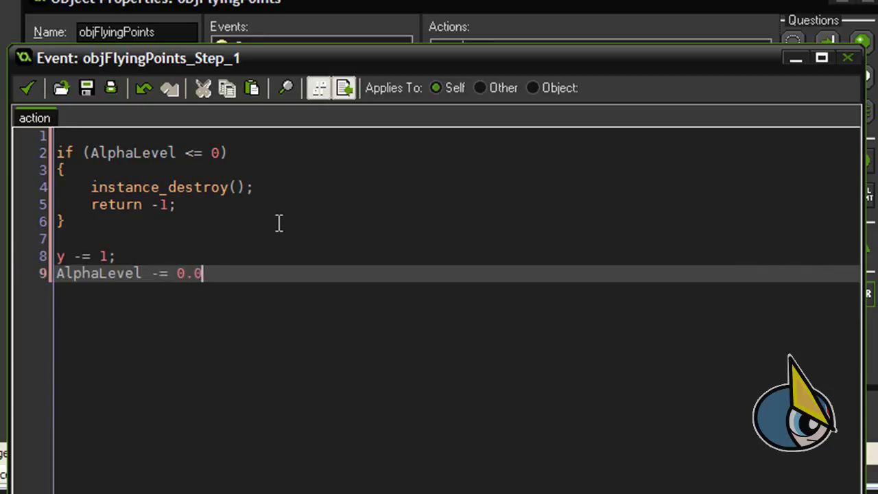
{"action": "type", "text": "1;"}
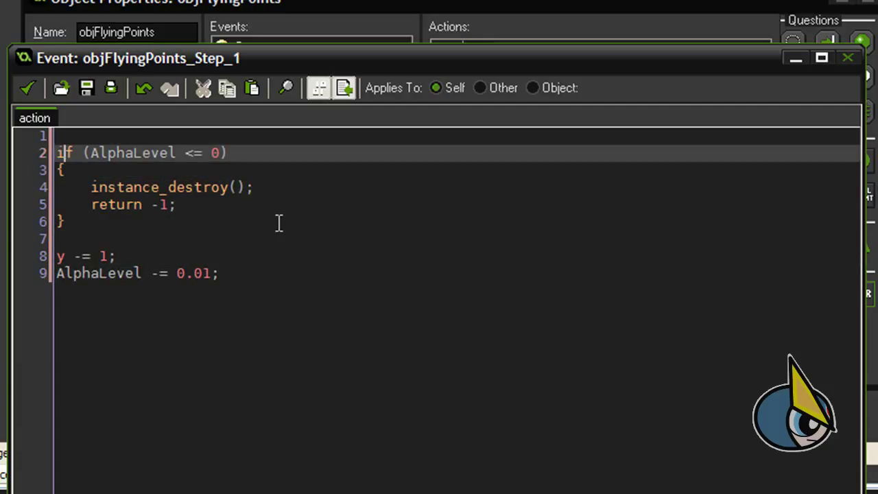
{"action": "left_click", "coordinate": [140, 153]}
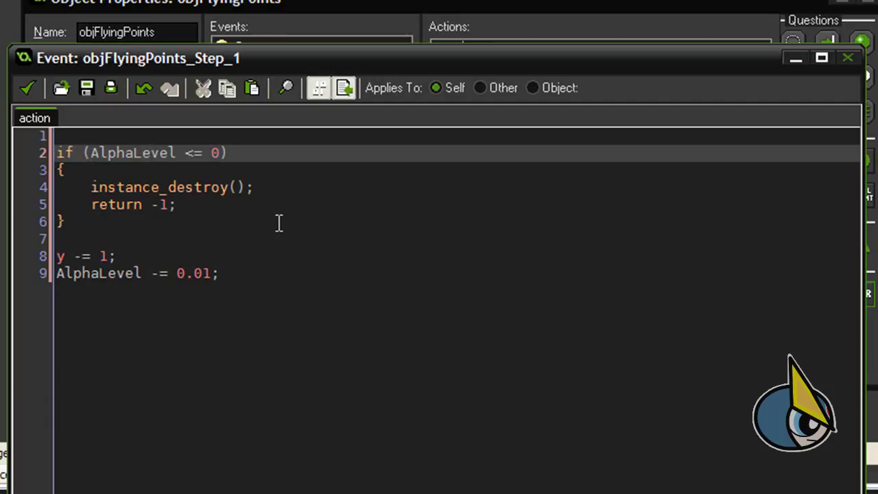
{"action": "left_click", "coordinate": [91, 186]}
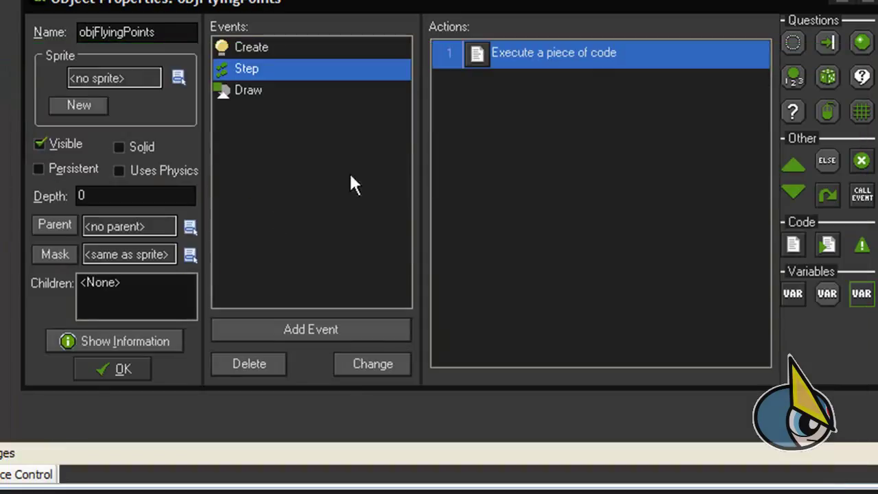
In the Draw event code, begin draw_text_colour(x, y, String, ...
{"action": "left_click", "coordinate": [247, 90]}
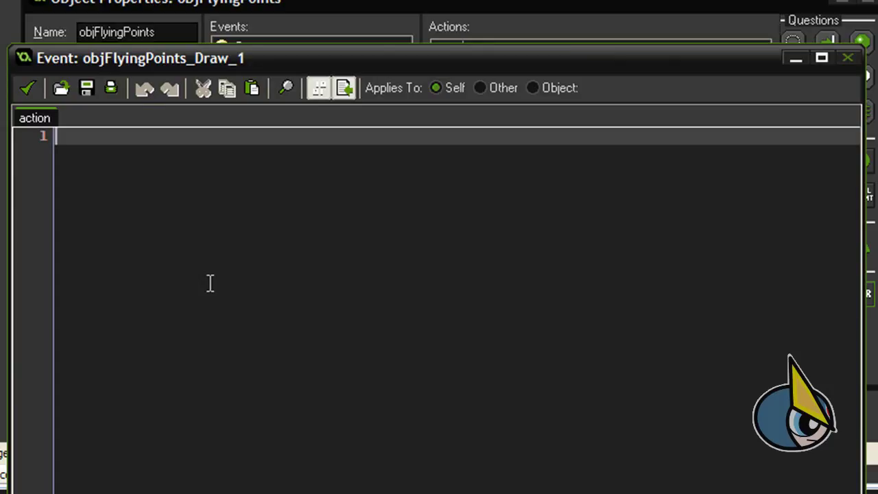
{"action": "type", "text": "draw_te"}
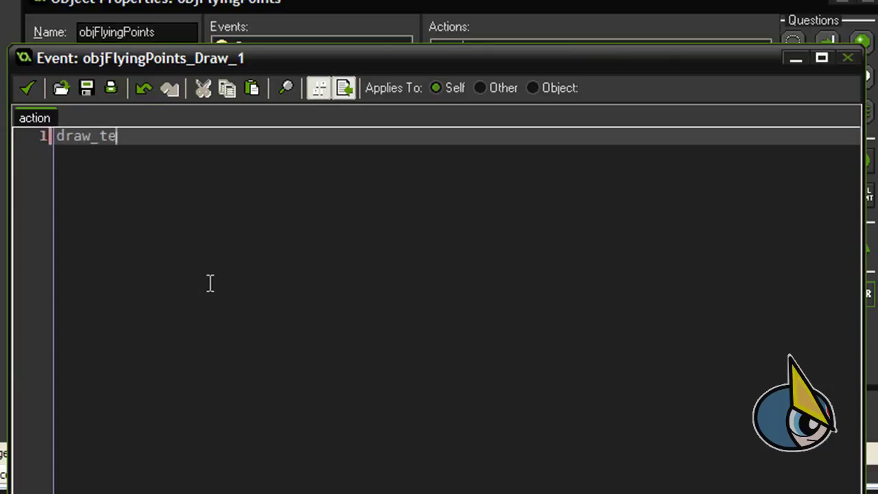
{"action": "type", "text": "xt_col"}
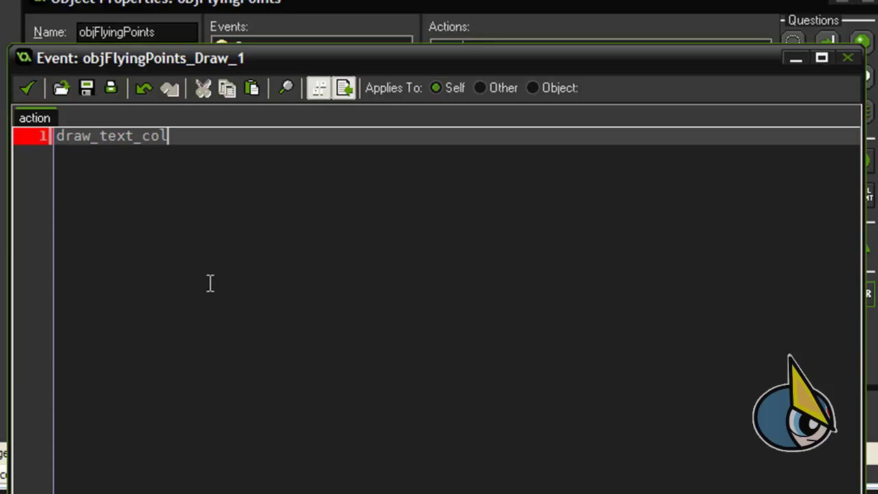
{"action": "type", "text": "our"}
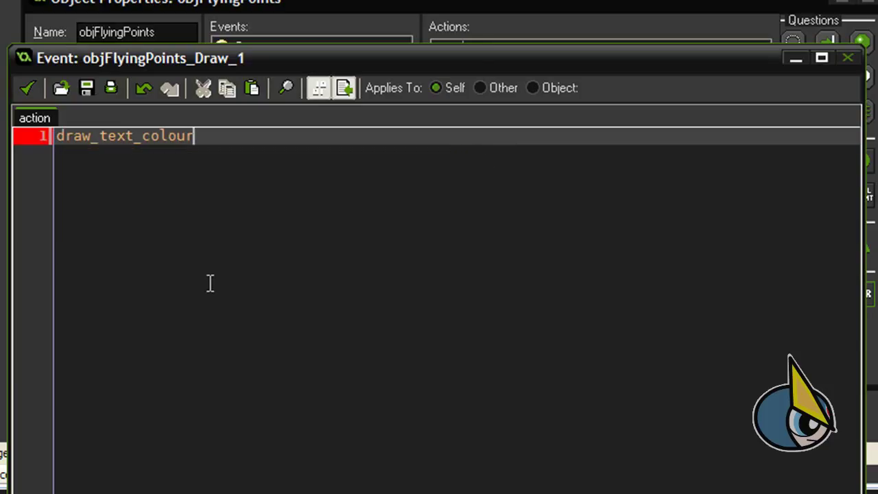
{"action": "type", "text": "(x,"}
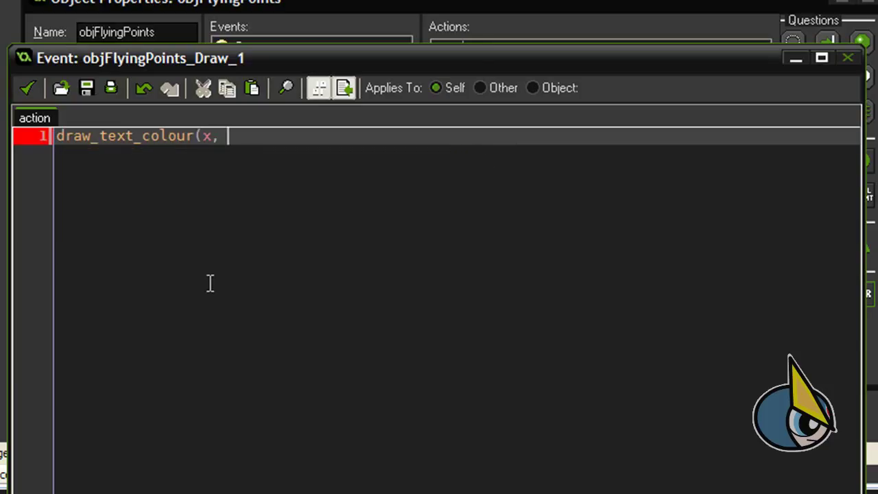
{"action": "type", "text": "y,"}
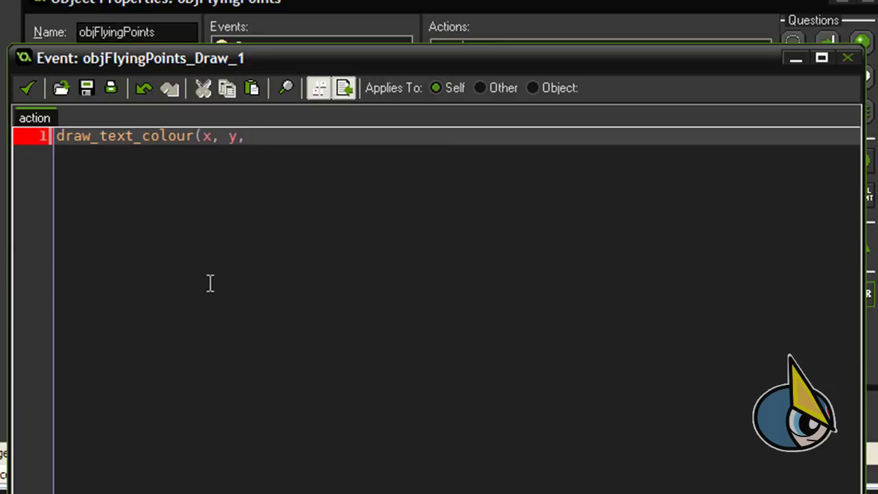
{"action": "type", "text": "String"}
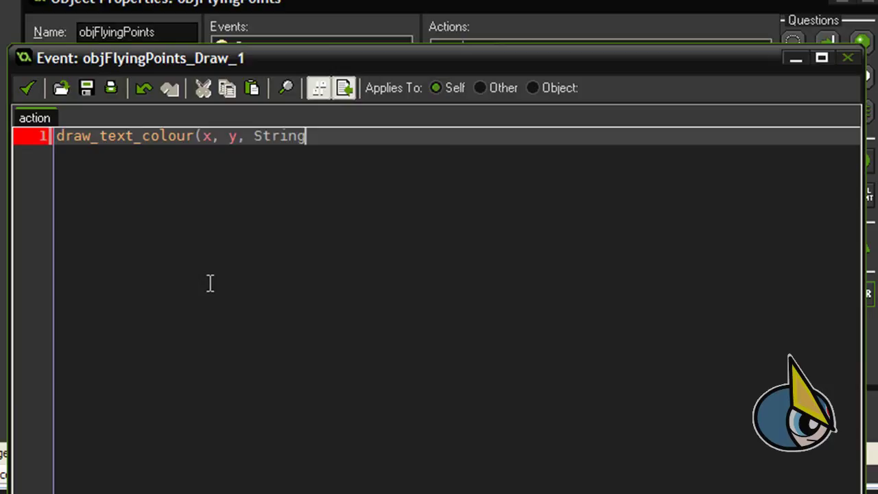
{"action": "type", "text": ","}
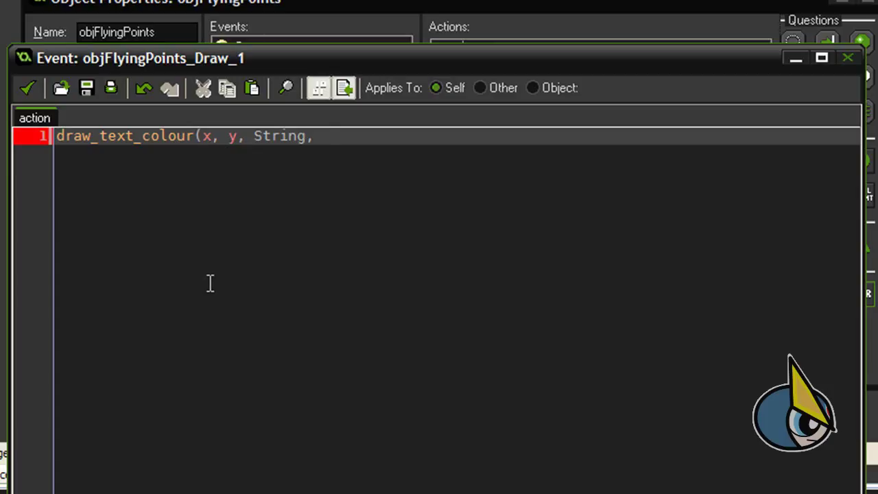
Complete the call with four c_white colours and AlphaLevel as the alpha.
{"action": "type", "text": "c_"}
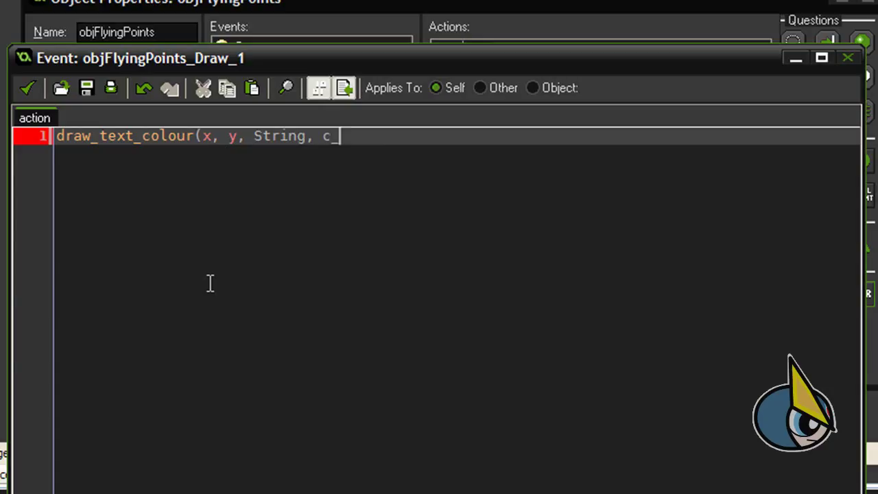
{"action": "type", "text": "white,"}
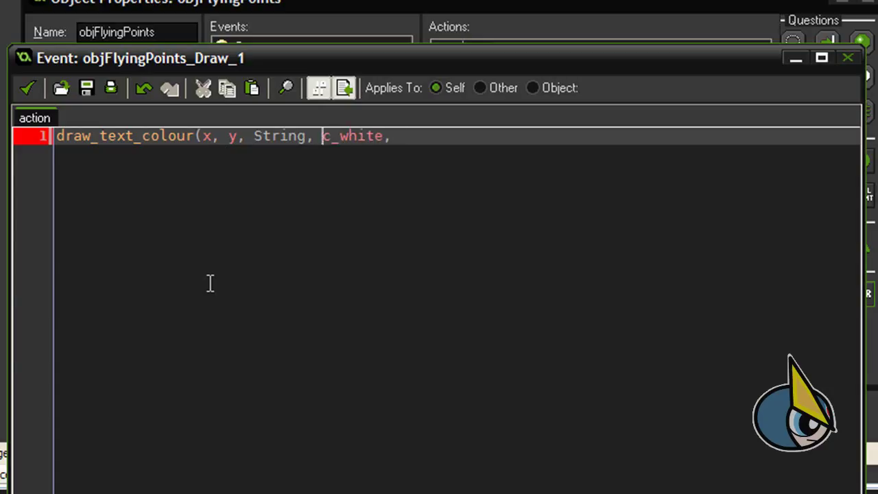
{"action": "double_click", "coordinate": [352, 136]}
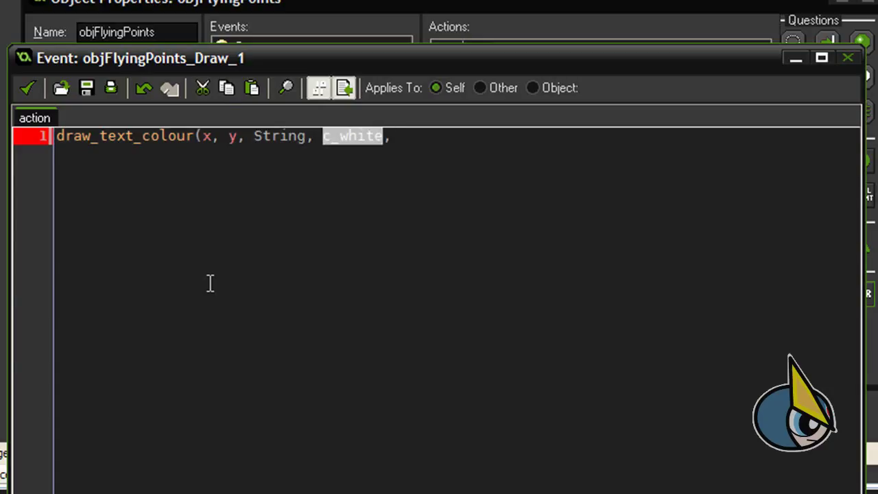
{"action": "type", "text": ", c_white, c_white,"}
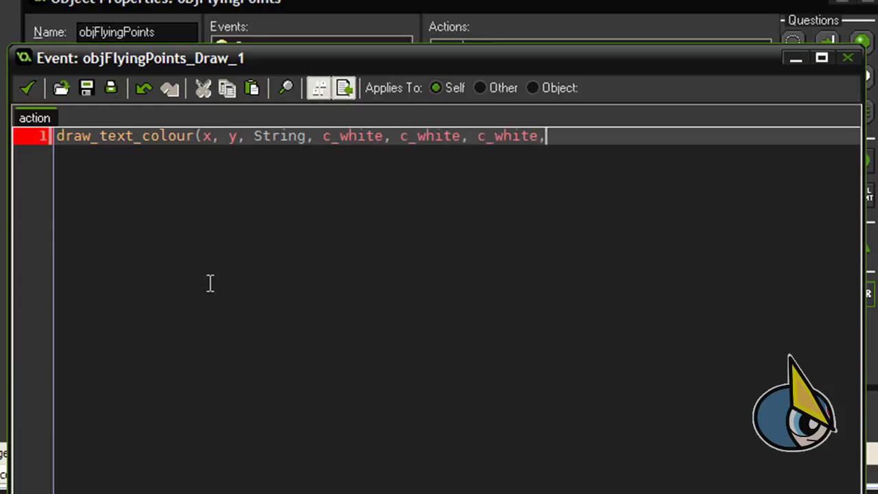
{"action": "type", "text": "c_white"}
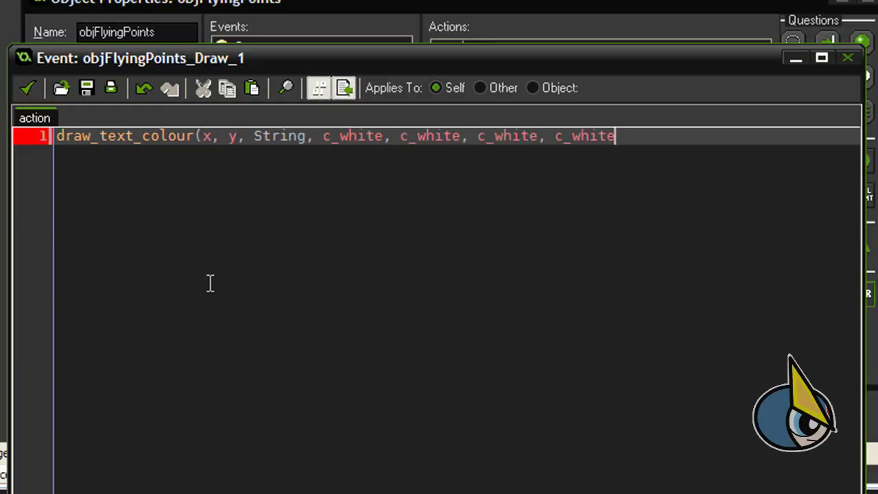
{"action": "type", "text": ","}
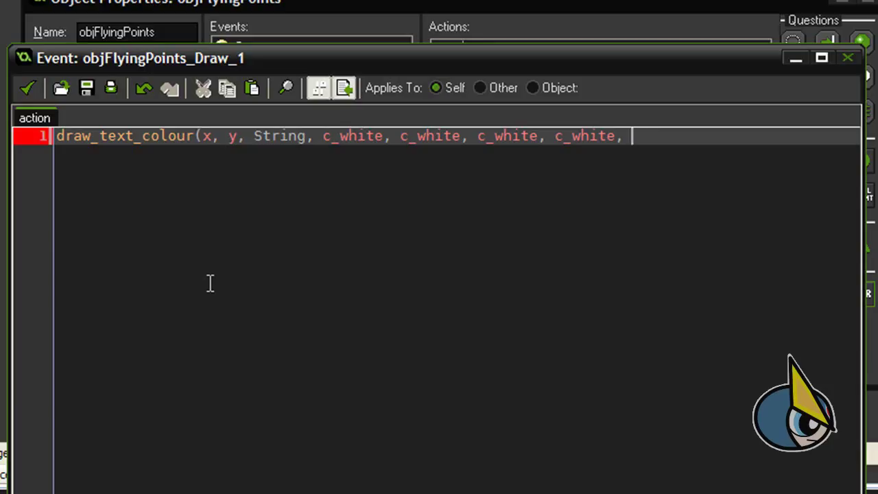
{"action": "type", "text": "AlphaLevel"}
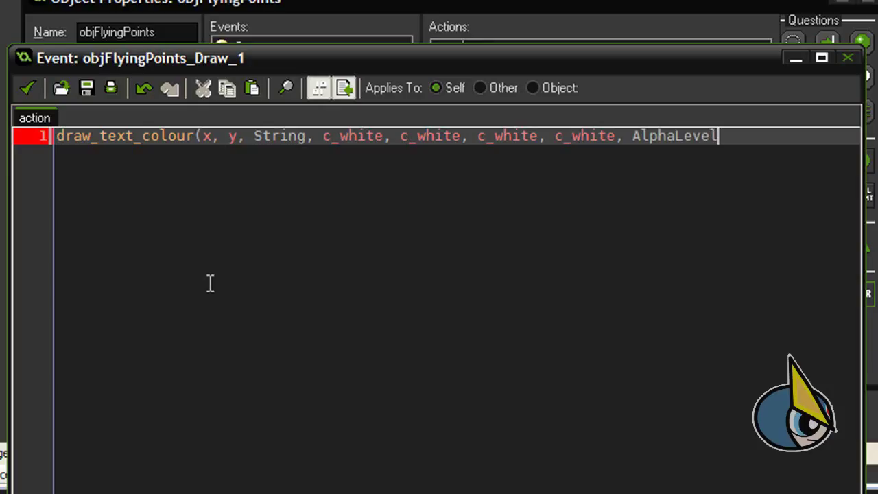
{"action": "type", "text": ");"}
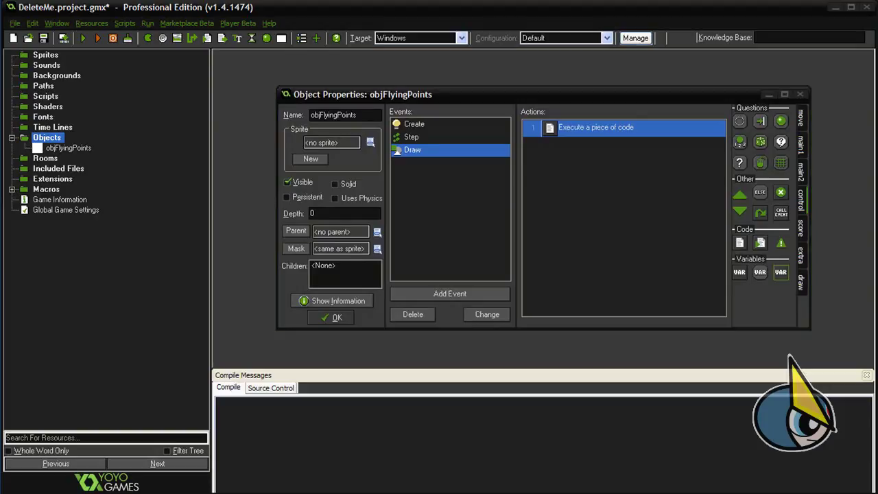
{"action": "mouse_move", "coordinate": [261, 326]}
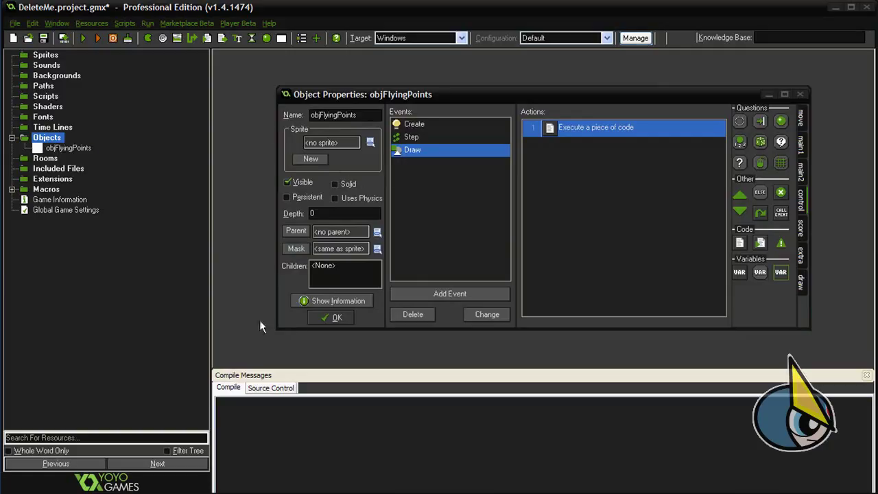
Close objFlyingPoints and create a new object named objSpawner.
{"action": "left_click", "coordinate": [336, 317]}
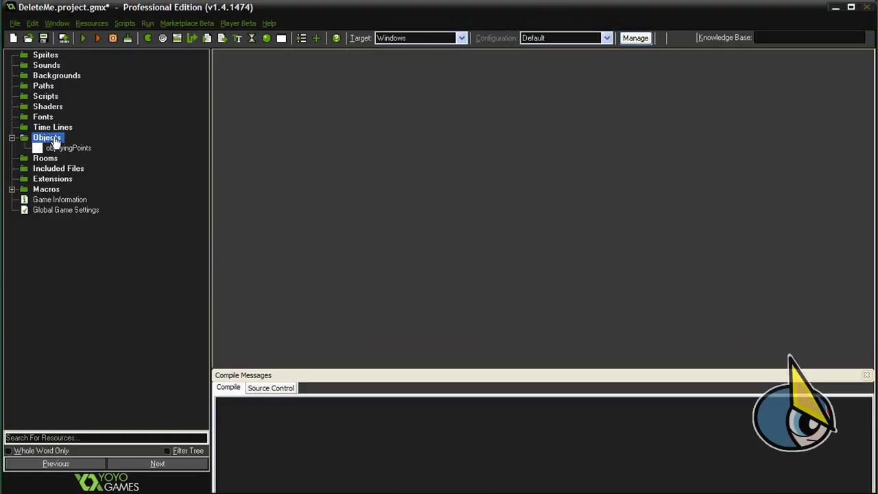
{"action": "right_click", "coordinate": [47, 137]}
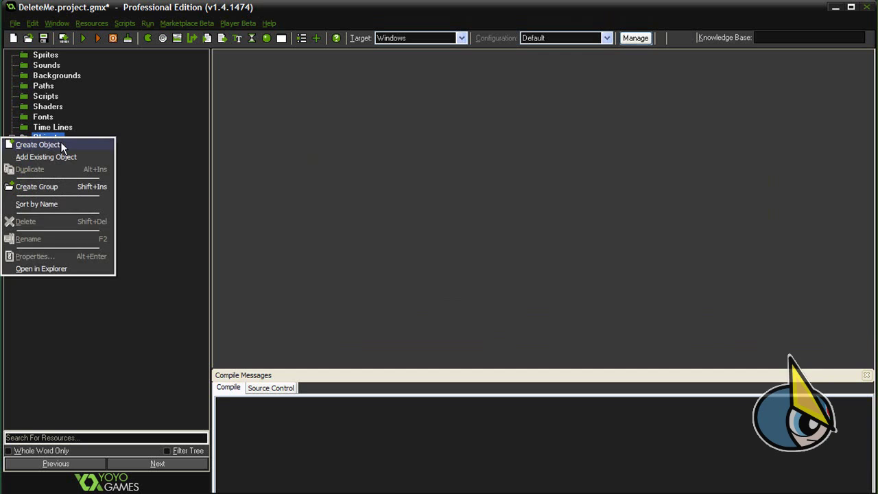
{"action": "left_click", "coordinate": [38, 144]}
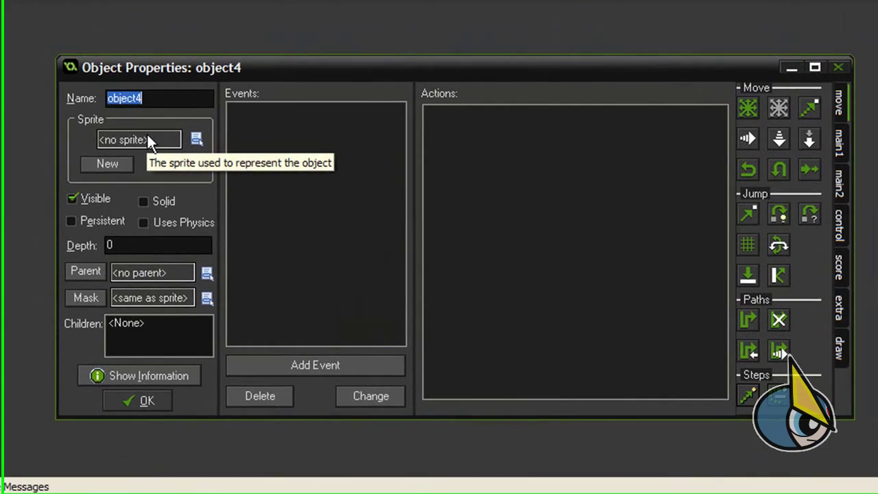
{"action": "type", "text": "ob"}
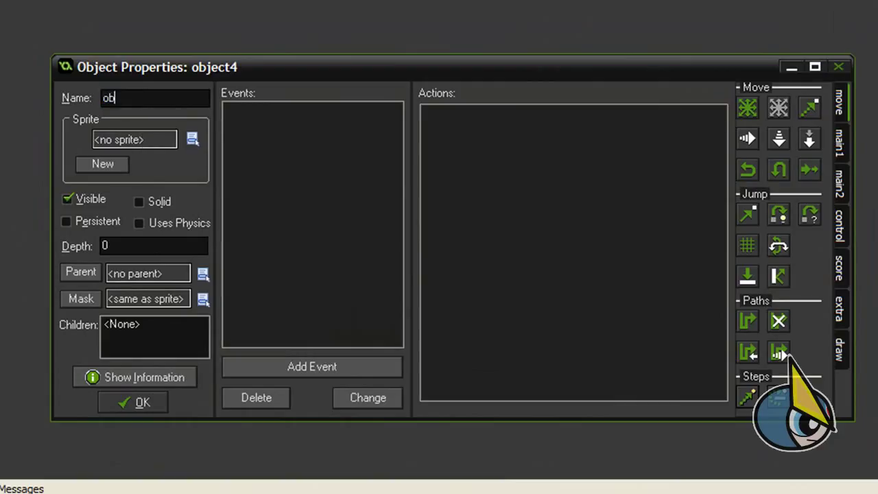
{"action": "type", "text": "jSpawner"}
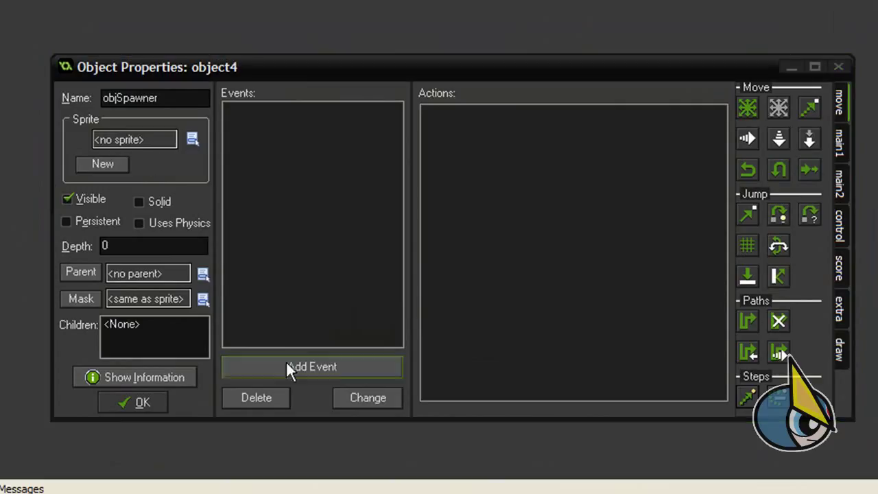
Add a Create event to objSpawner and begin adding its code.
{"action": "left_click", "coordinate": [311, 364]}
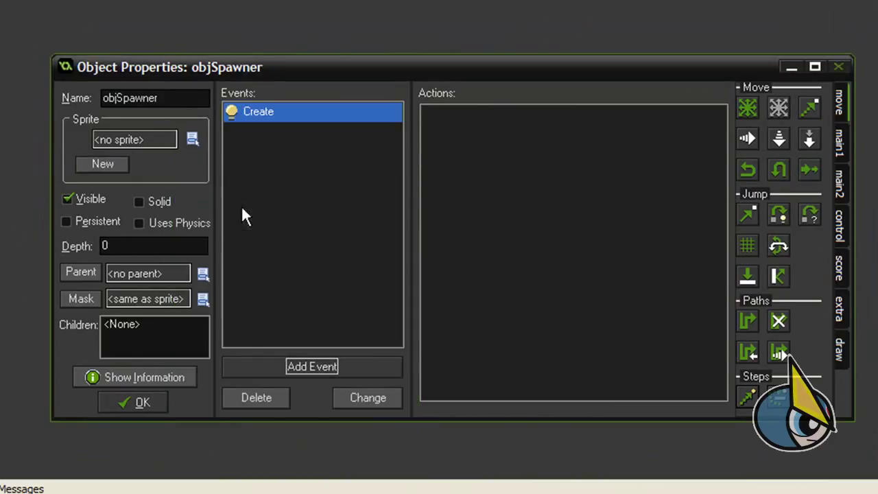
{"action": "mouse_move", "coordinate": [312, 367]}
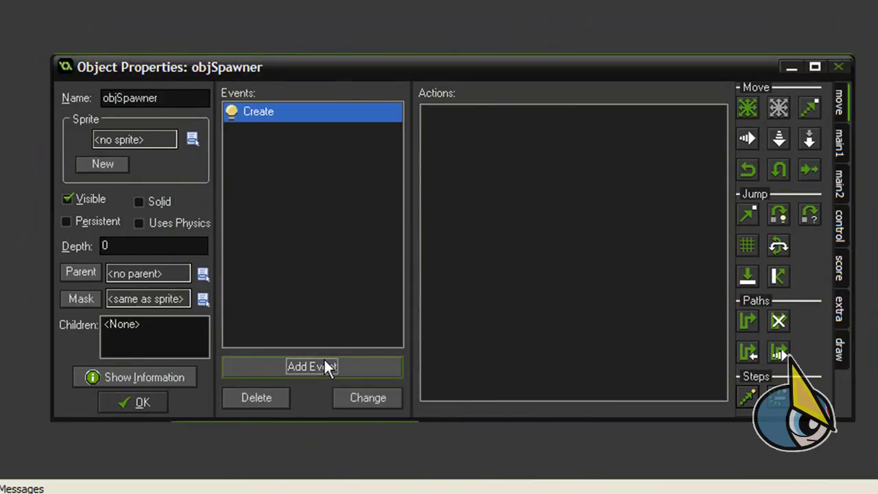
{"action": "left_click", "coordinate": [311, 366]}
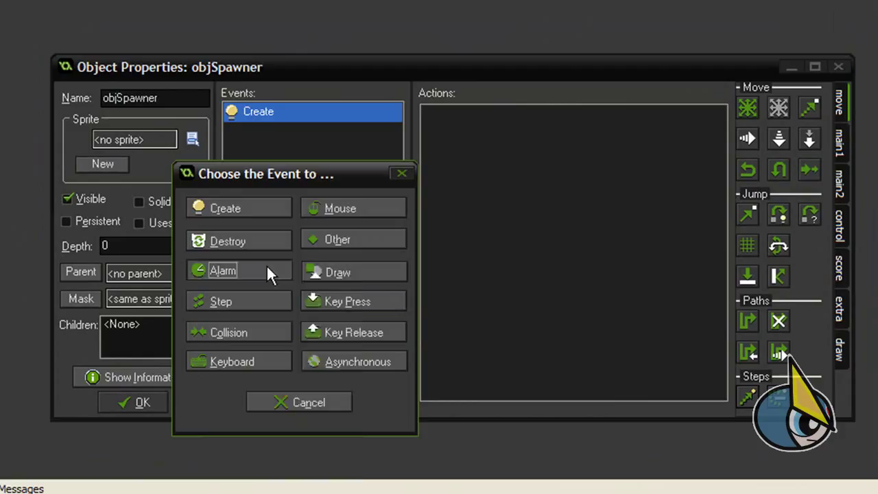
{"action": "left_click", "coordinate": [239, 269]}
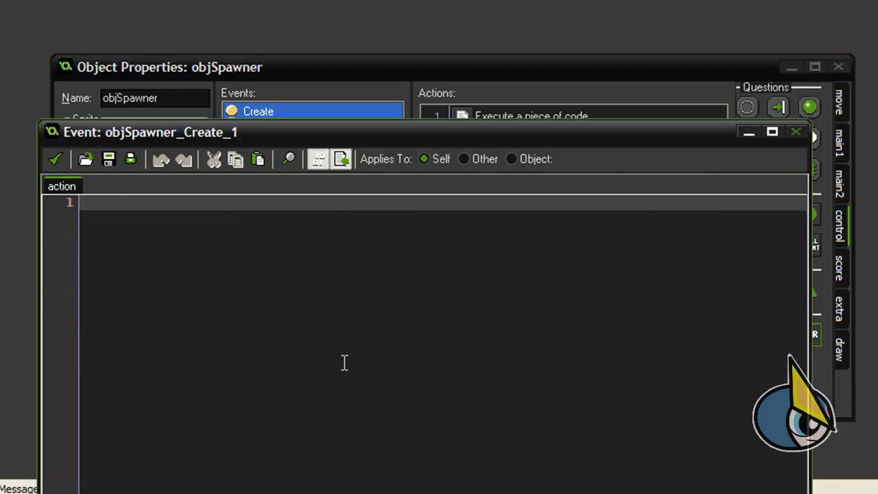
Write direction = 0 (move to right), speed = 1 and alarm[0] = 1 in objSpawner's Create code.
{"action": "type", "text": "direction"}
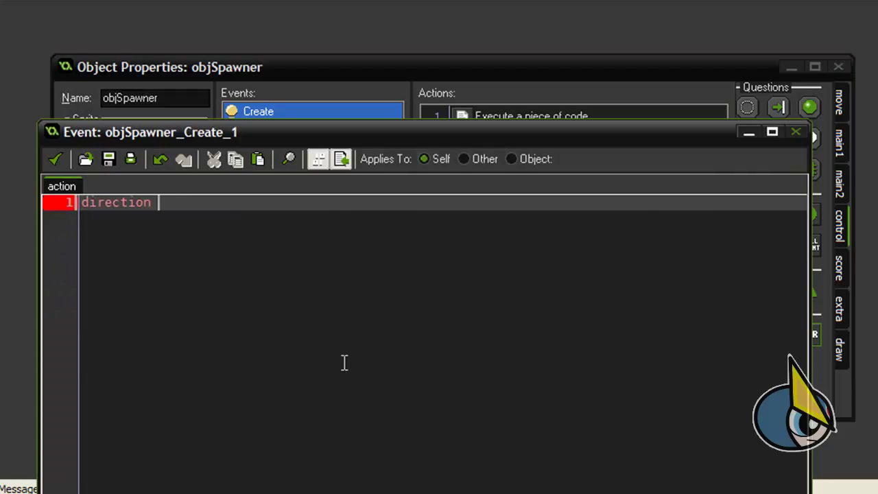
{"action": "type", "text": "= 0;"}
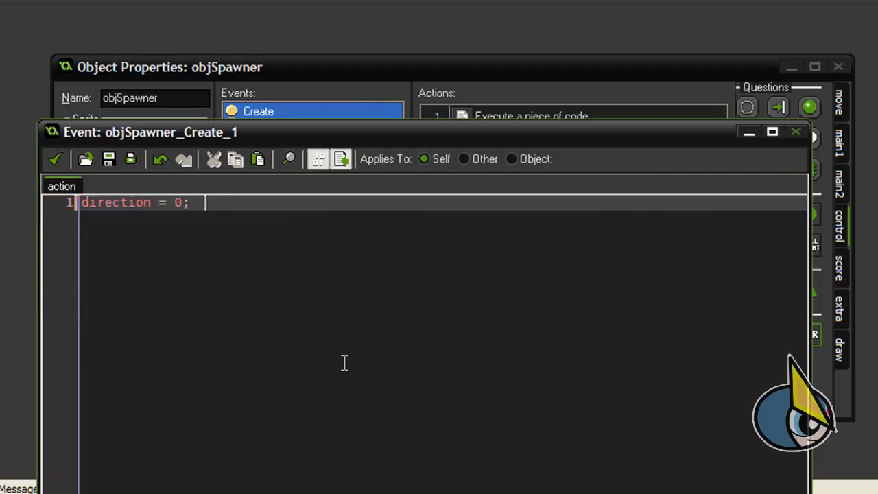
{"action": "type", "text": "/"}
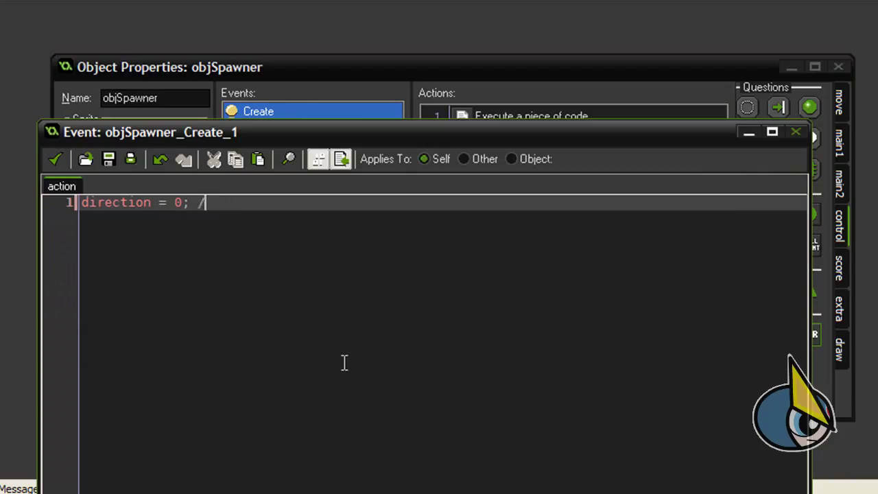
{"action": "type", "text": "/"}
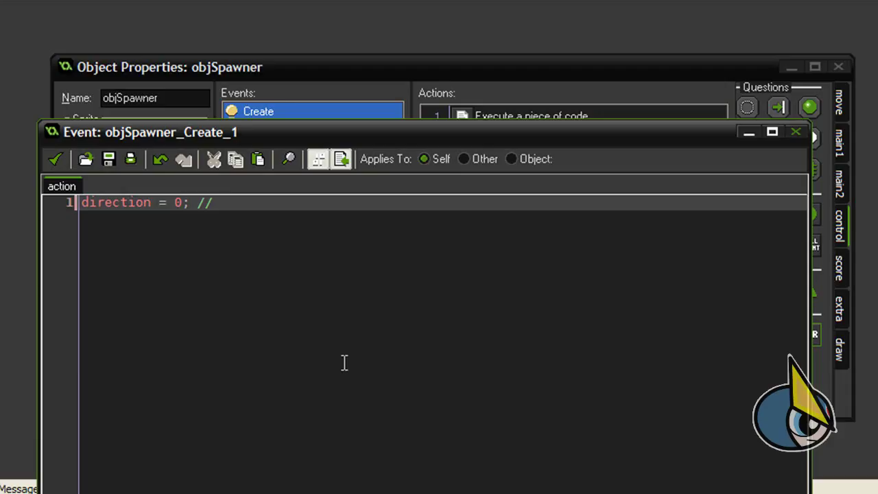
{"action": "type", "text": "move to righ"}
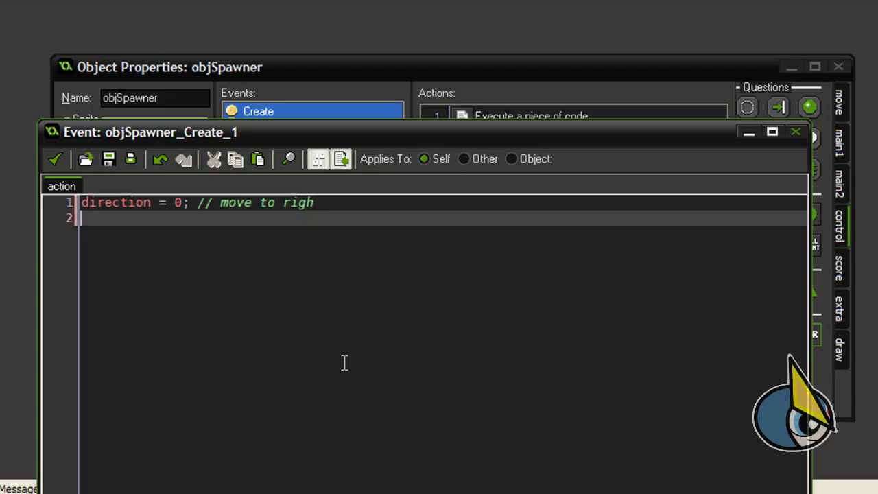
{"action": "type", "text": "speed"}
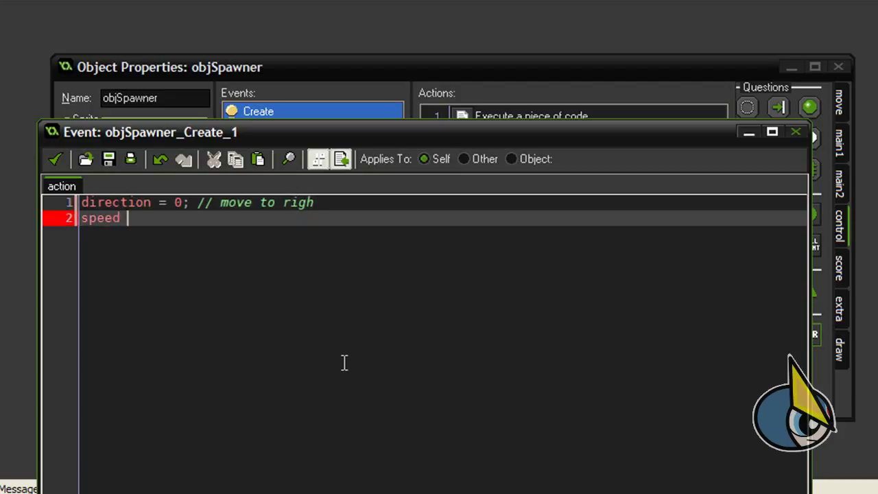
{"action": "type", "text": "= 1;"}
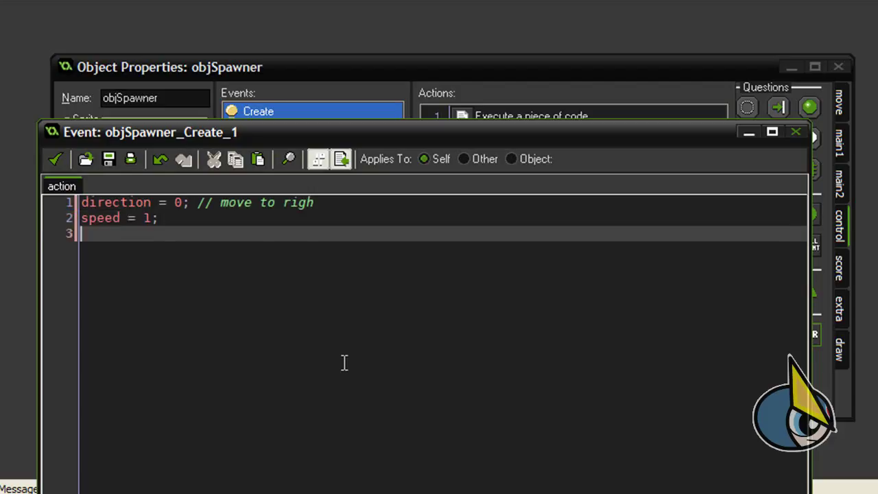
{"action": "type", "text": "alarm["}
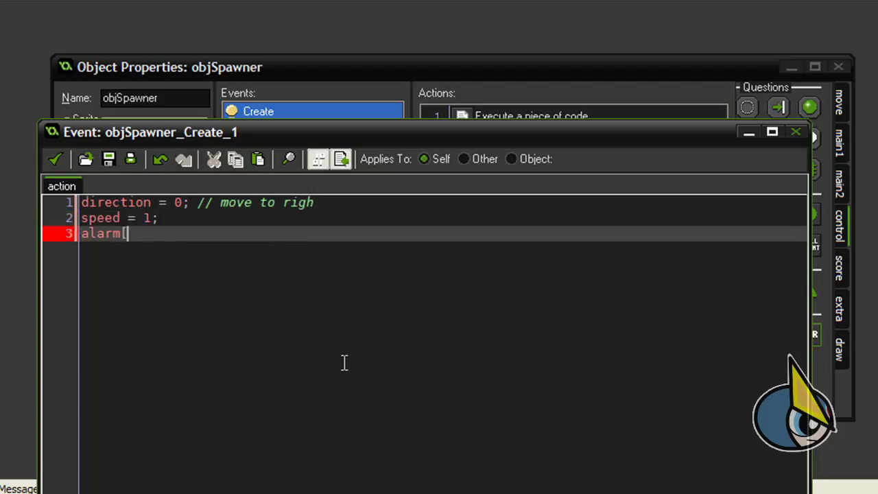
{"action": "type", "text": "0]"}
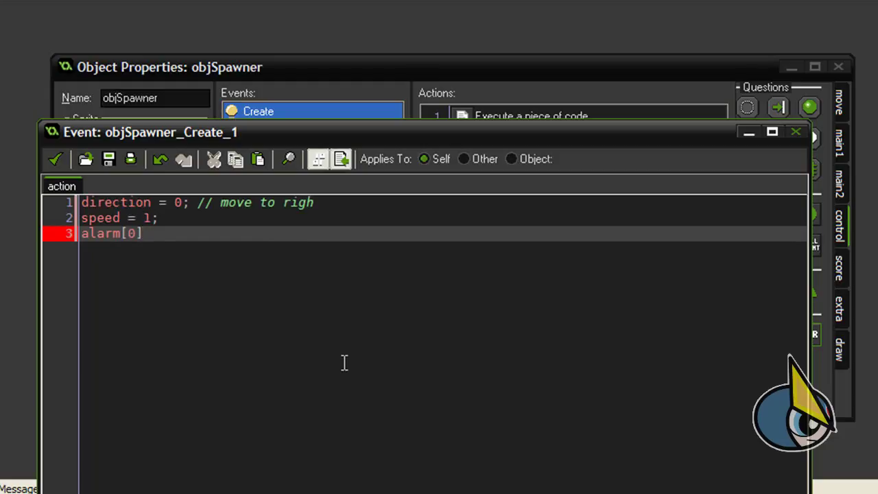
{"action": "type", "text": "= 1;"}
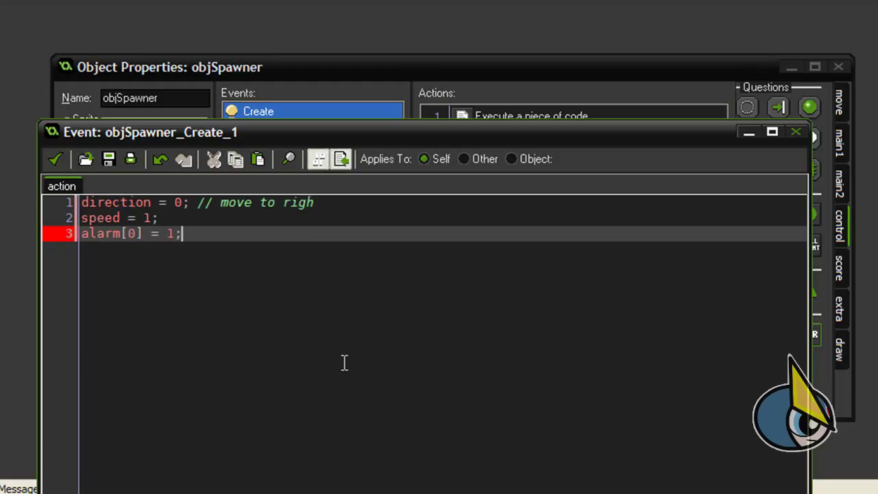
Add Score = 1000 and ScoreCounter = 1000 assignments.
{"action": "type", "text": "Sc"}
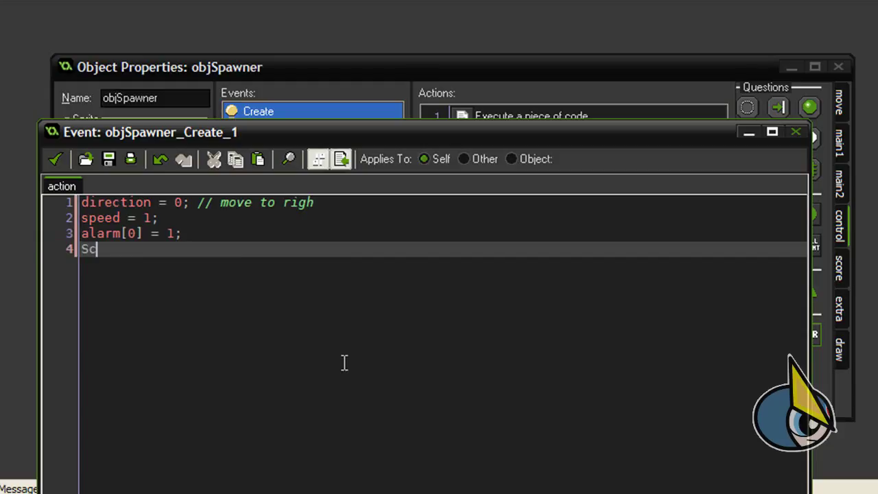
{"action": "type", "text": "ore"}
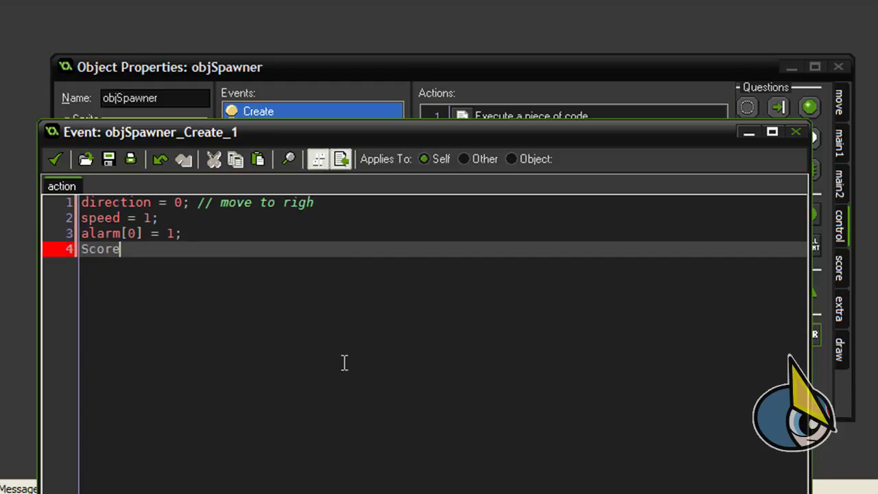
{"action": "type", "text": "="}
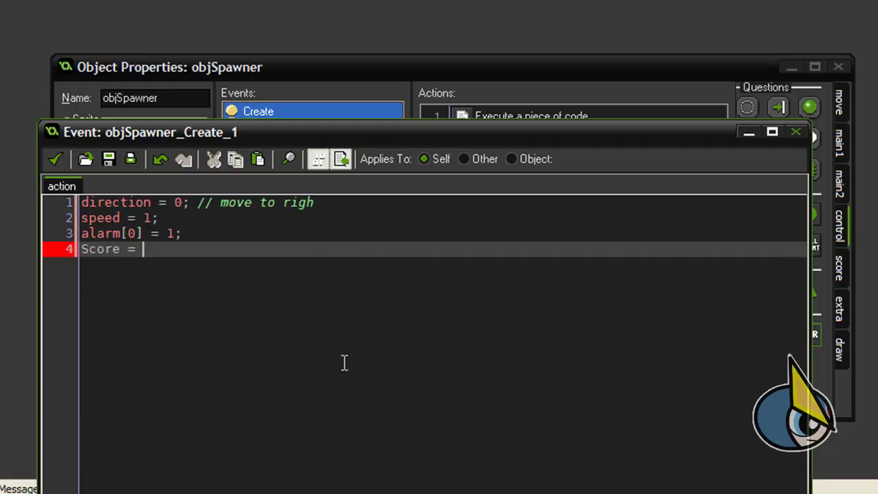
{"action": "type", "text": "1000;"}
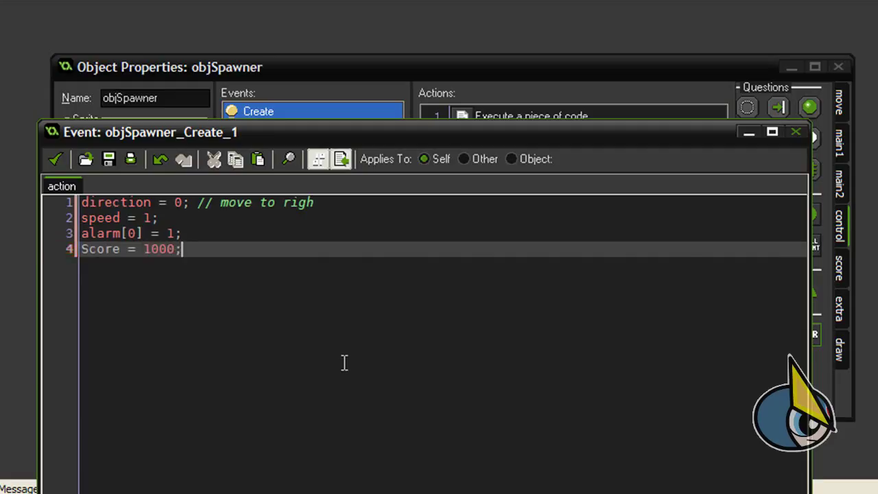
{"action": "type", "text": "Score"}
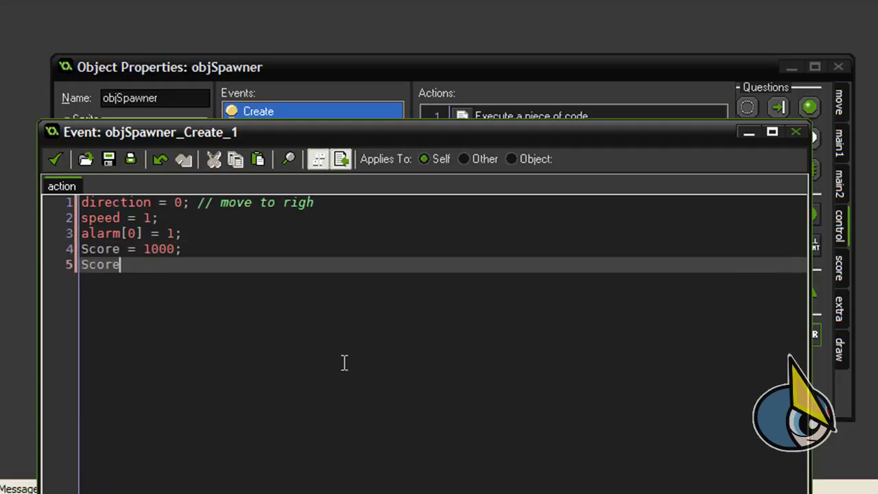
{"action": "type", "text": "Counter"}
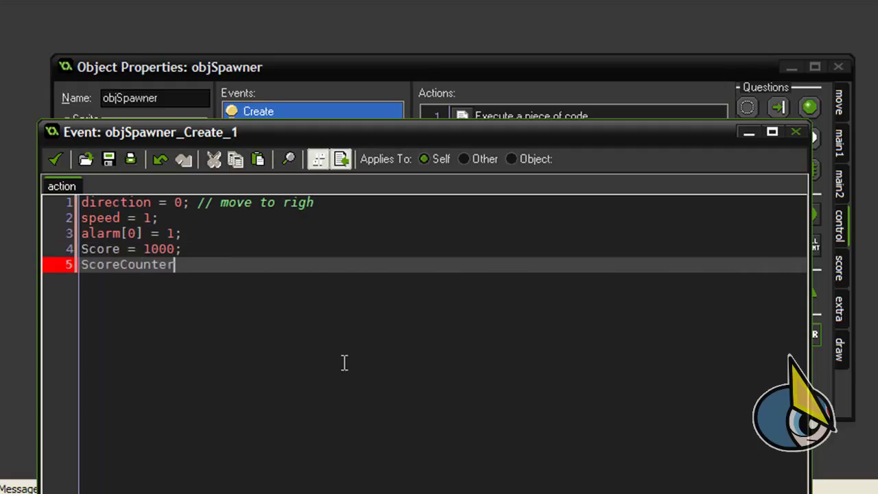
{"action": "type", "text": "= 10000;"}
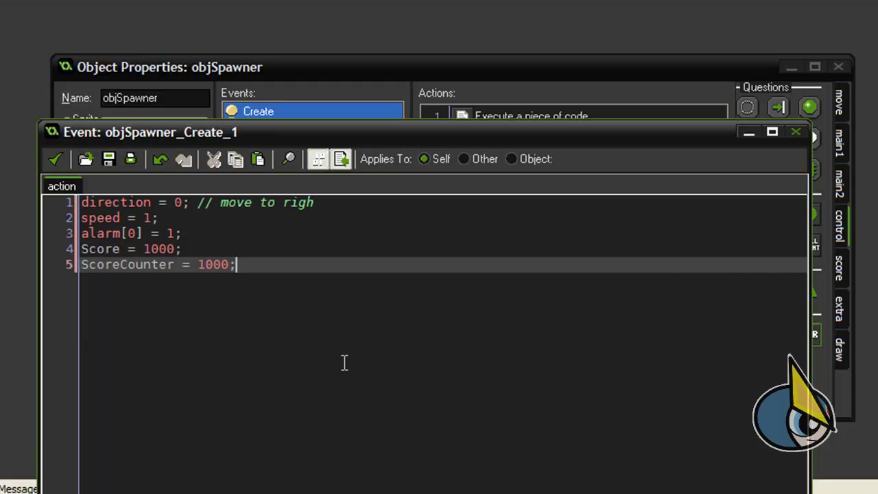
{"action": "mouse_move", "coordinate": [314, 277]}
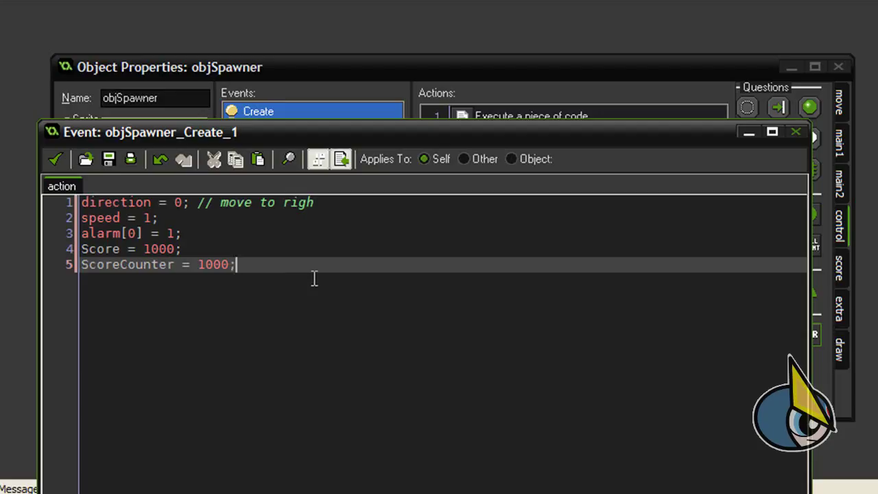
{"action": "mouse_move", "coordinate": [200, 144]}
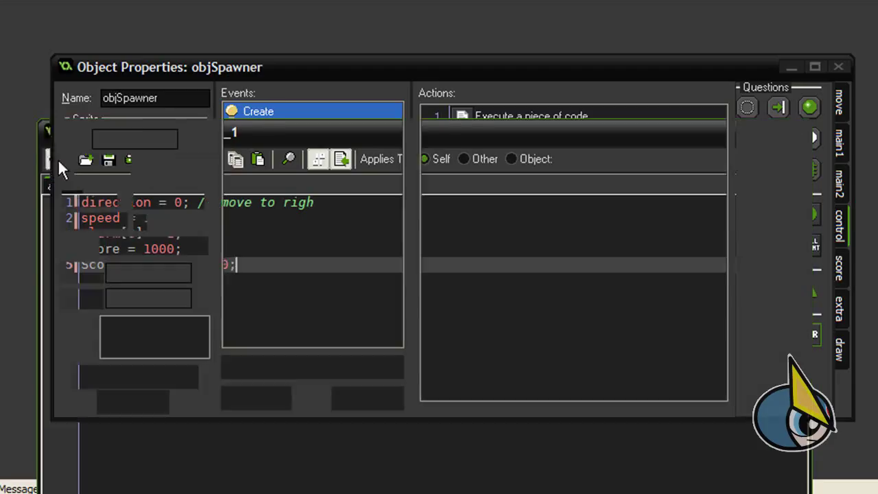
Add an Alarm 0 event whose code adds ScoreCounter to Score.
{"action": "left_click", "coordinate": [260, 131]}
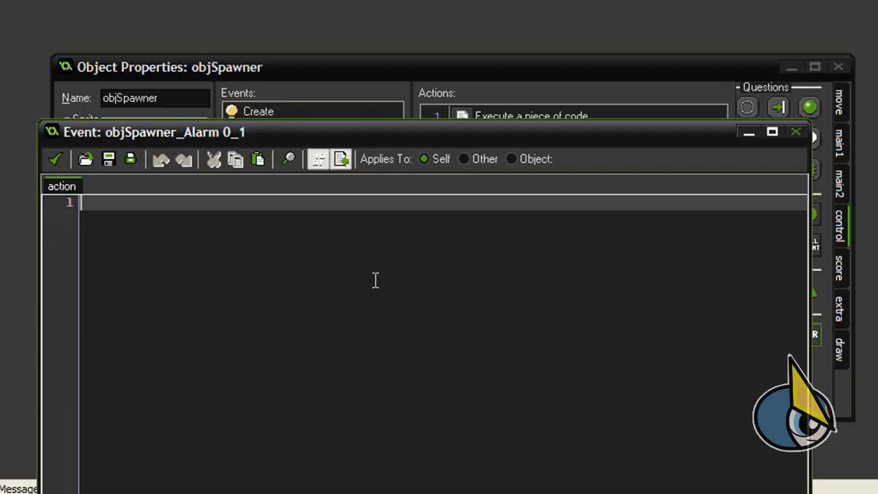
{"action": "type", "text": "Score +"}
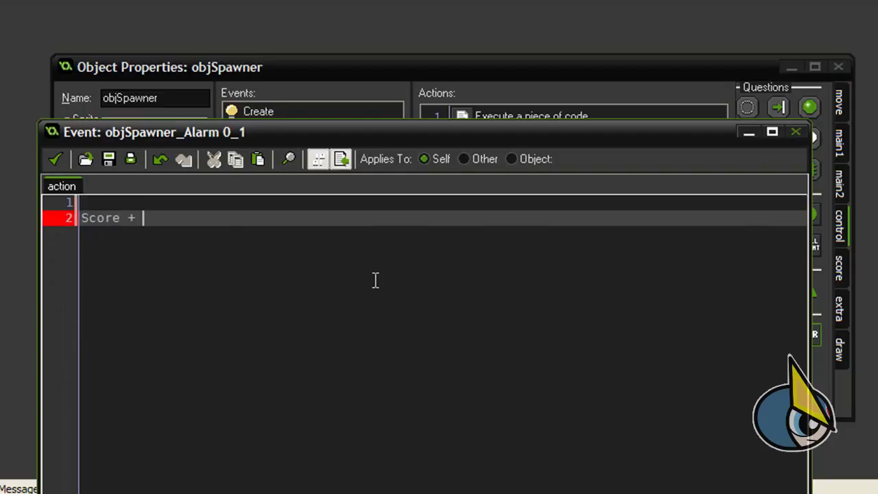
{"action": "type", "text": "="}
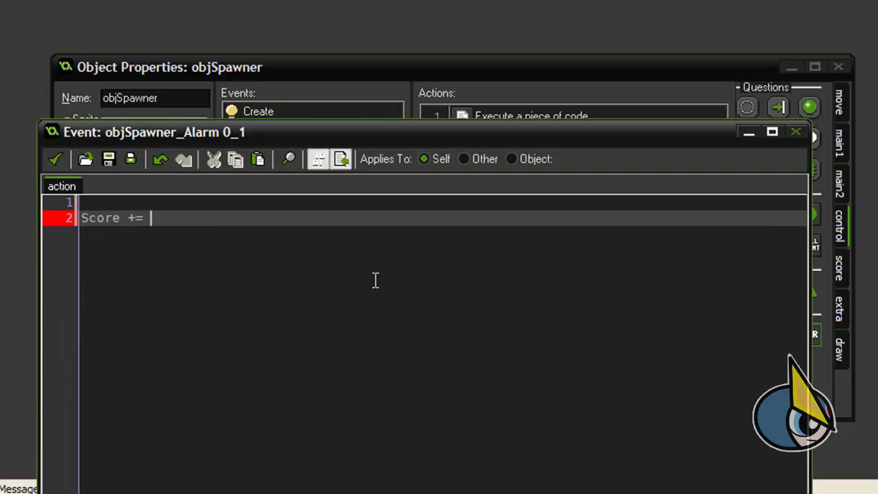
{"action": "type", "text": "Score"}
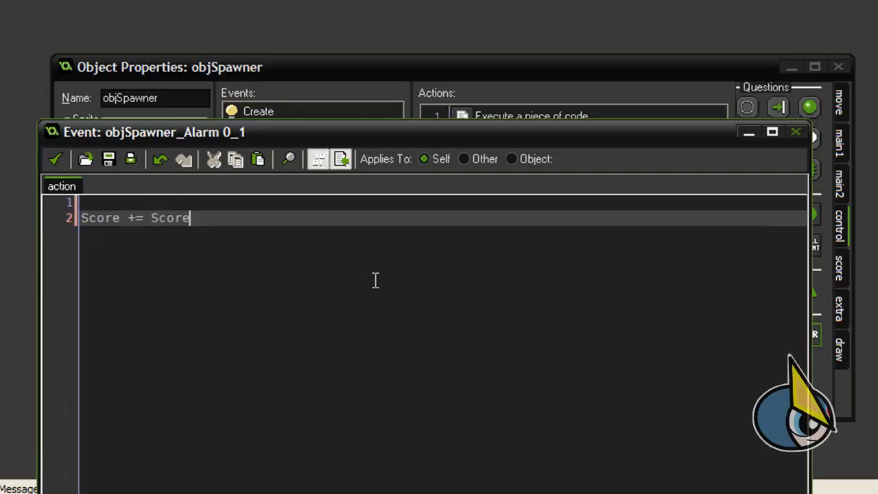
{"action": "type", "text": "Counter;"}
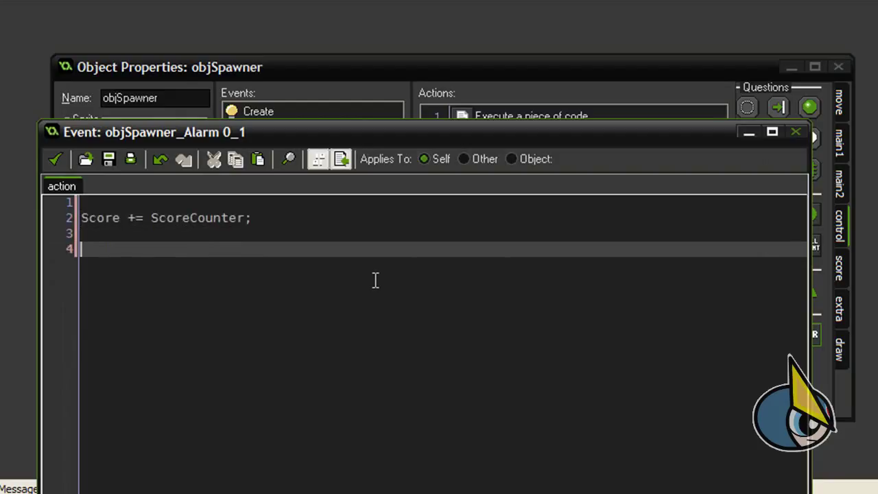
{"action": "type", "text": "//"}
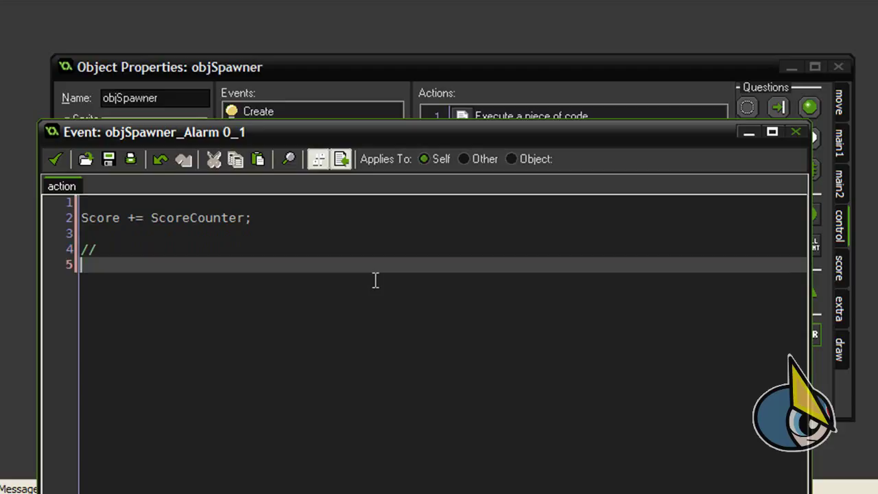
Spawn i = instance_create(x, y, objFlyingPoints) with a 'dynamic initialization' comment.
{"action": "type", "text": "i ="}
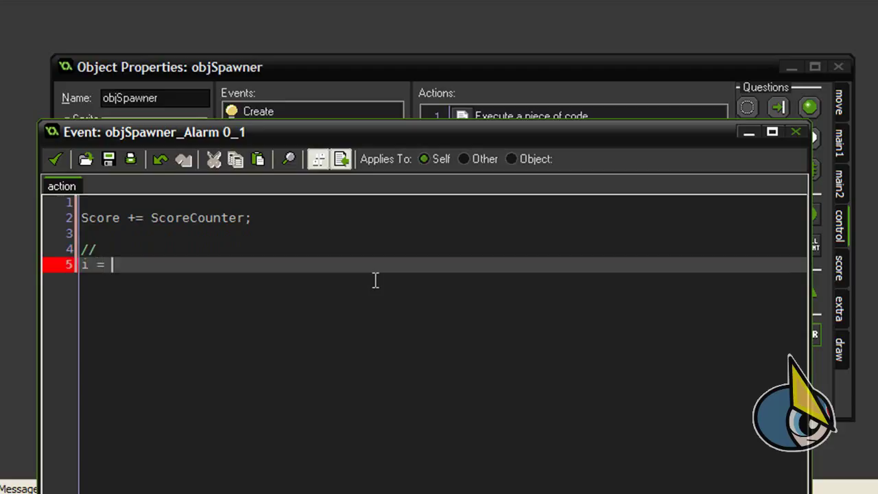
{"action": "type", "text": "instance_"}
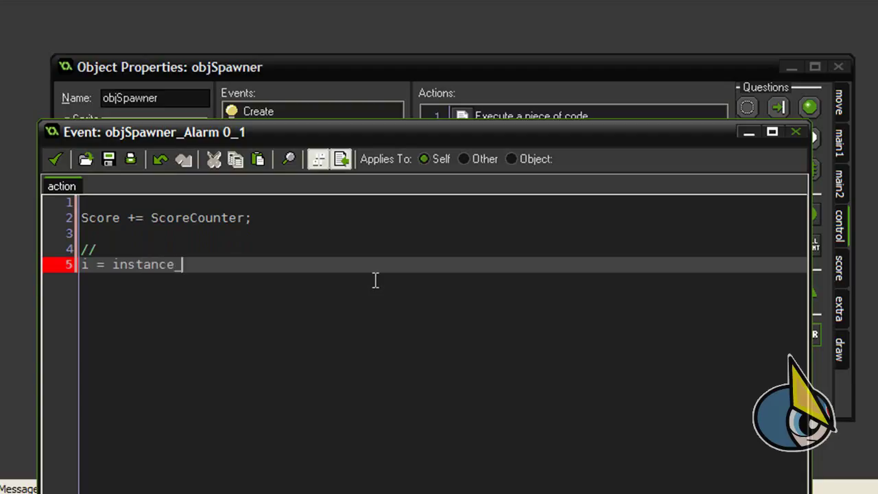
{"action": "type", "text": "create"}
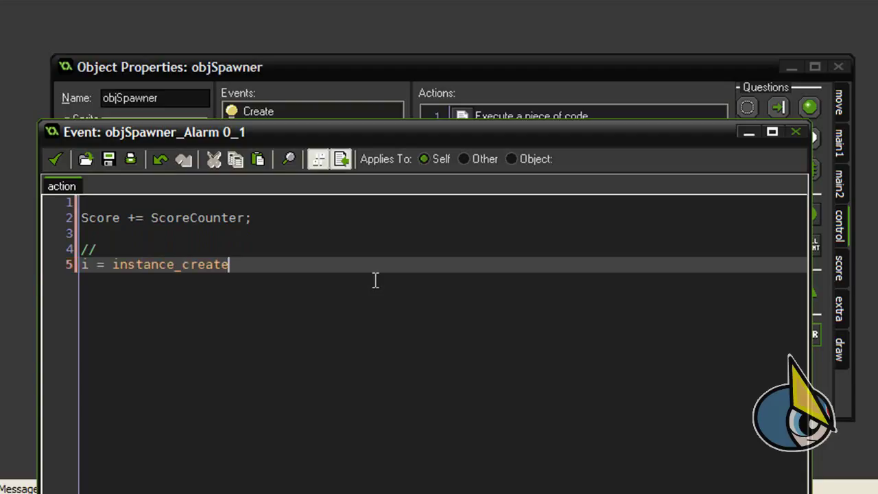
{"action": "type", "text": "(x,"}
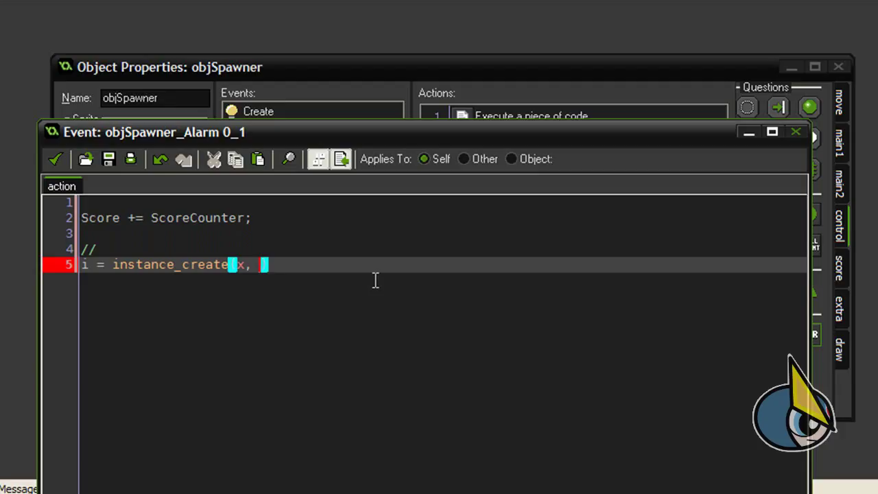
{"action": "type", "text": "y, objFlyingPoints"}
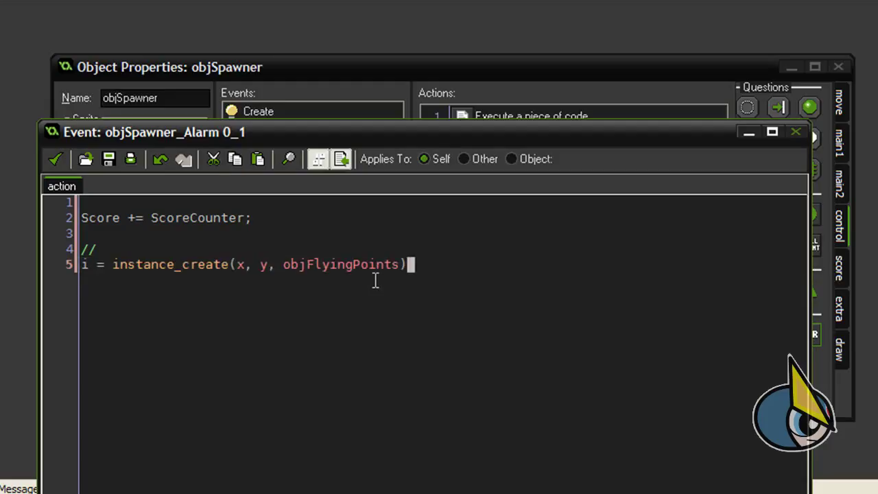
{"action": "type", "text": ";"}
{"action": "key", "text": "enter"}
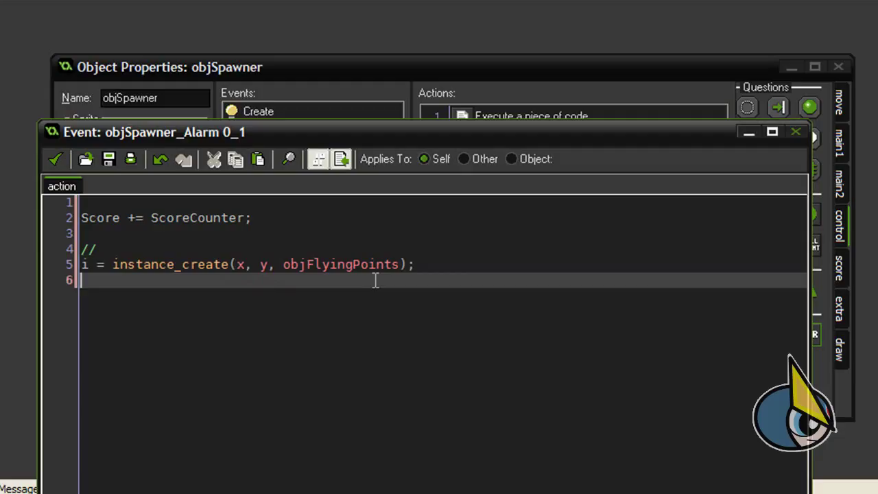
{"action": "type", "text": "i ="}
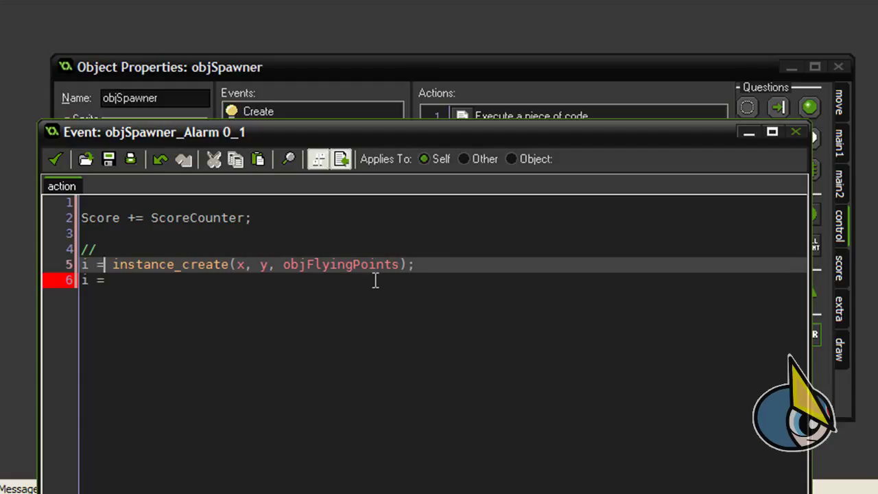
{"action": "type", "text": "dynam"}
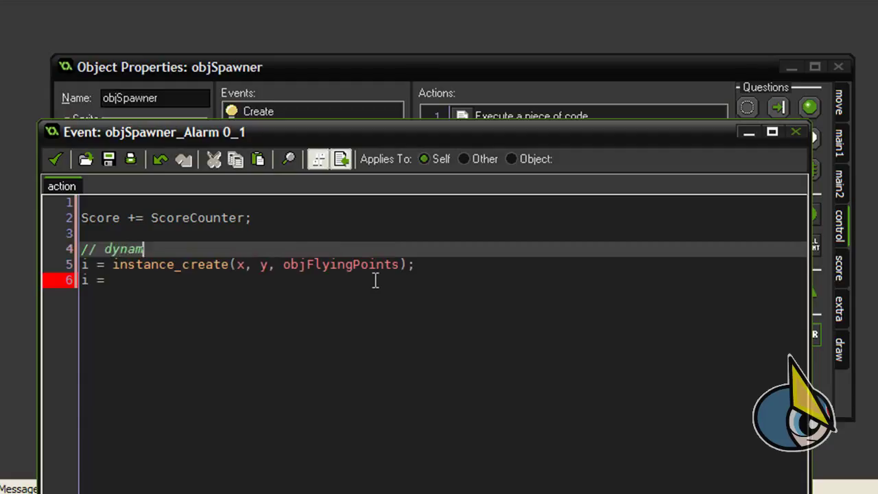
{"action": "type", "text": "ic inizi"}
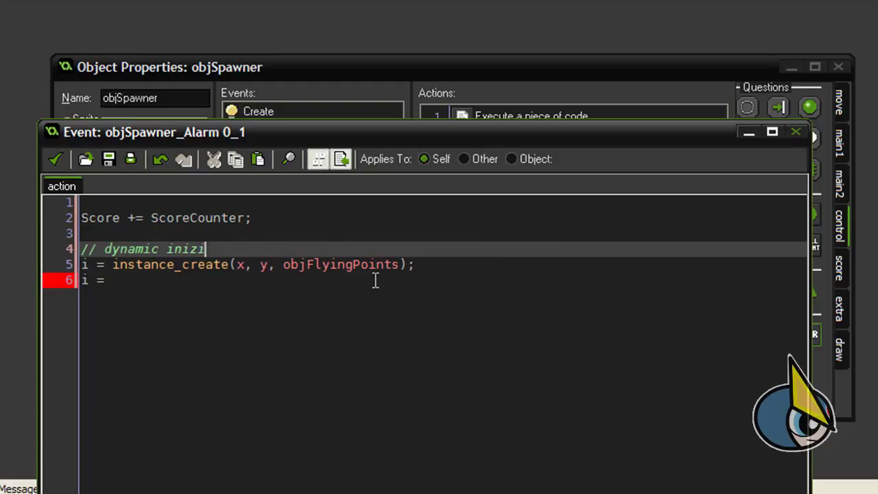
{"action": "key", "text": "BackSpace"}
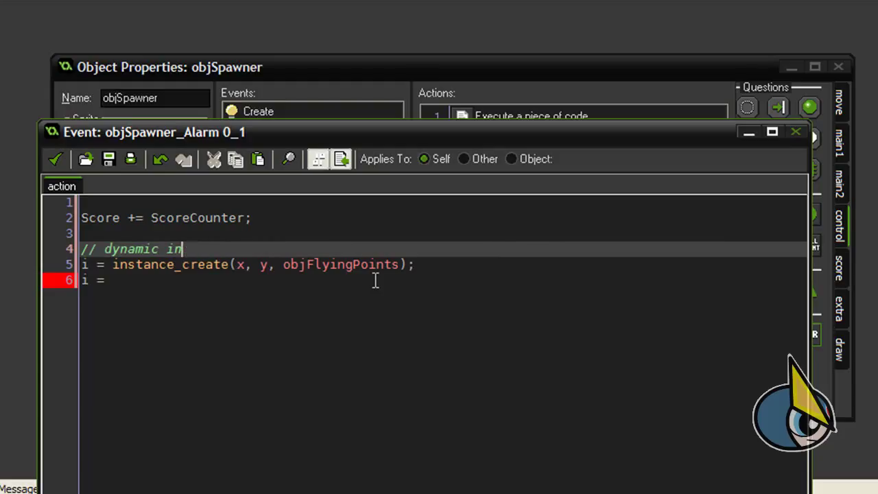
{"action": "type", "text": "itialization"}
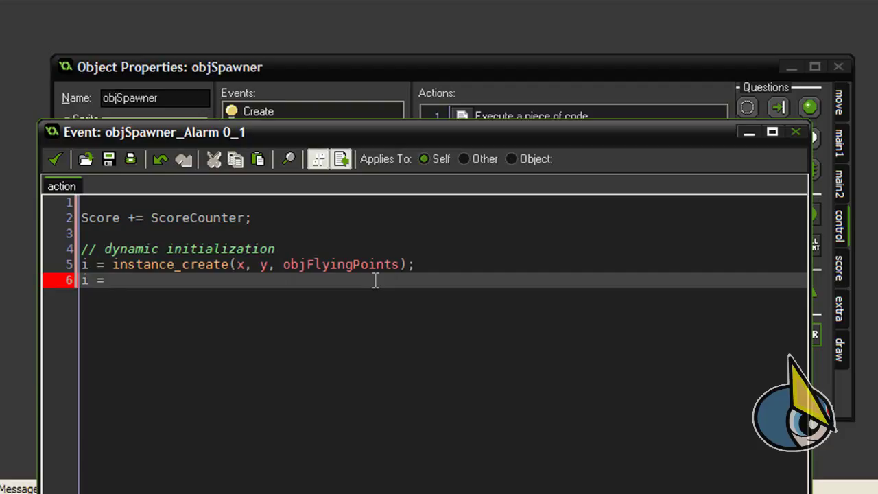
Set i.String = string(Score) and reset alarm[0] to room_speed.
{"action": "type", "text": ".S"}
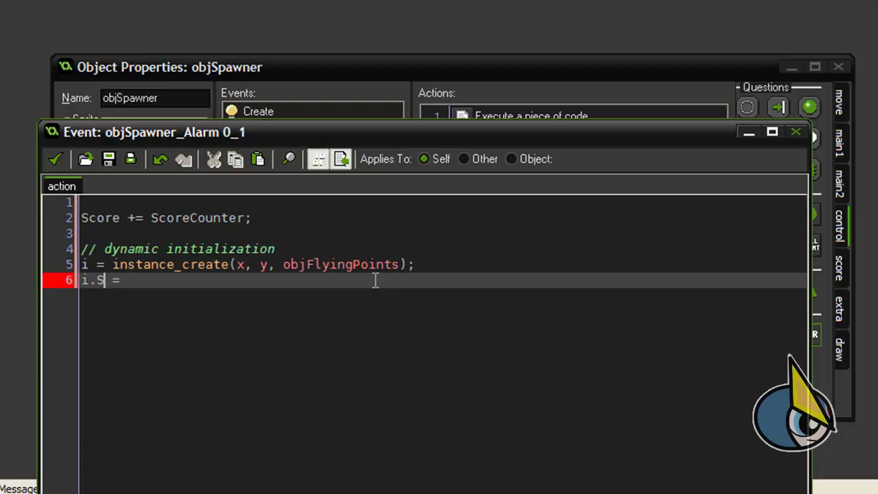
{"action": "type", "text": "tring ="}
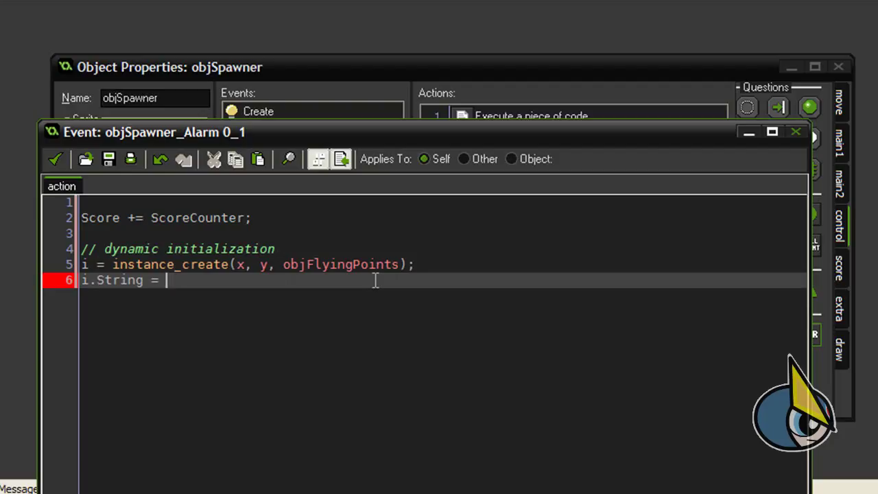
{"action": "type", "text": "sting"}
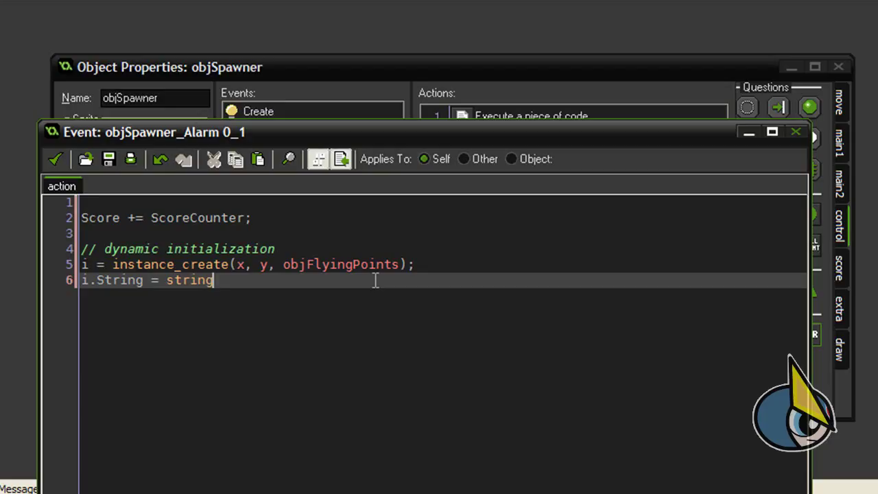
{"action": "type", "text": "(Score);"}
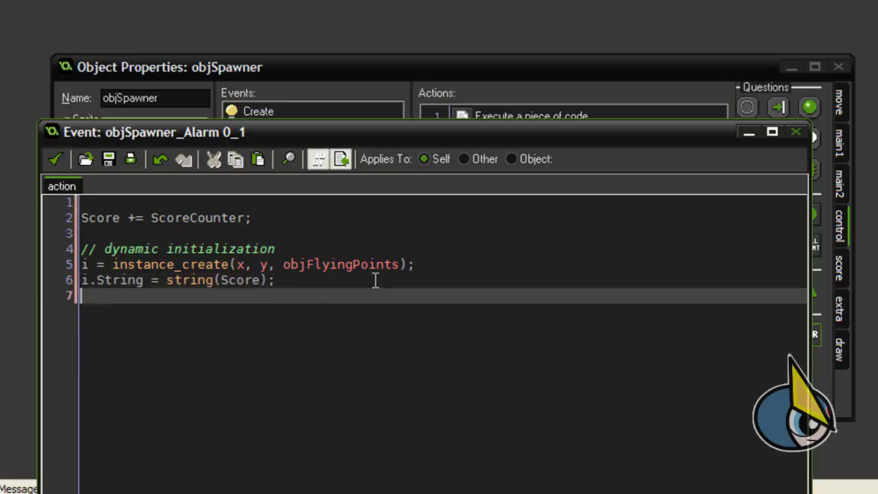
{"action": "type", "text": "alrm[]"}
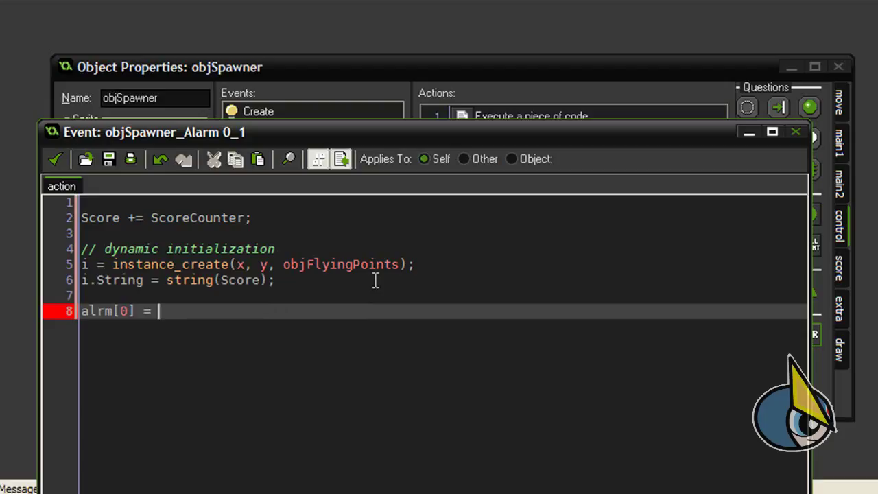
{"action": "type", "text": "roo"}
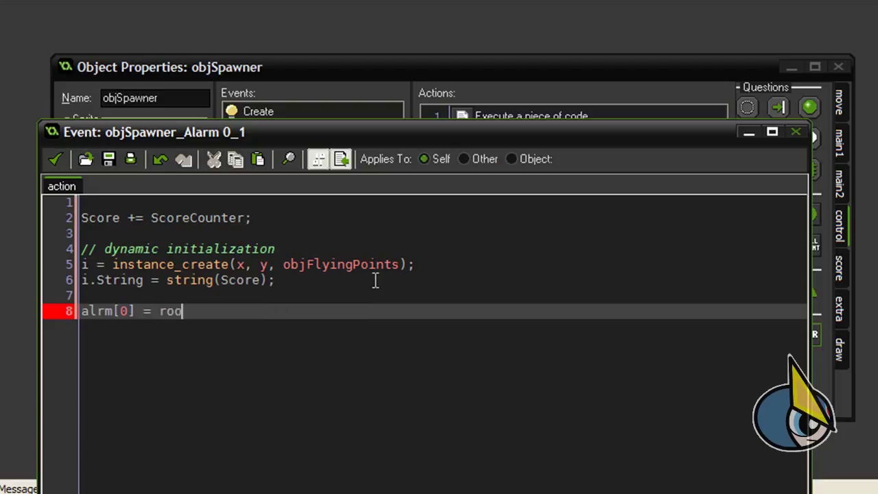
{"action": "type", "text": "m_speed;"}
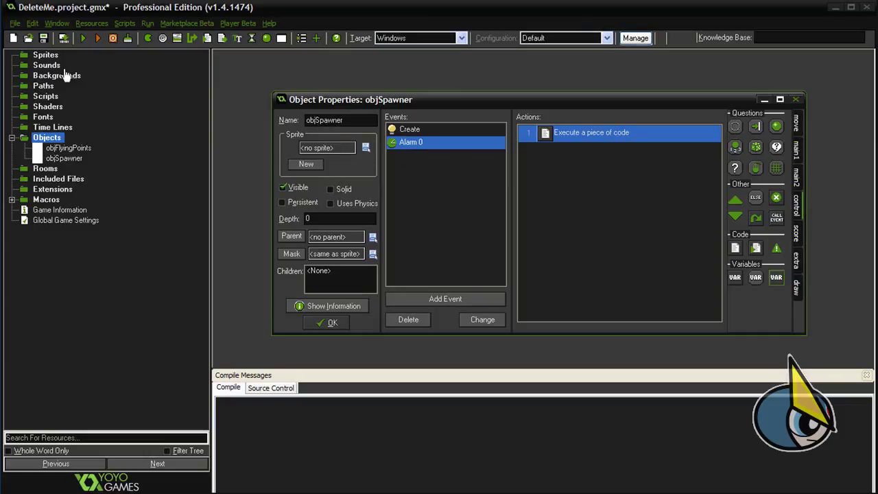
Create a new sprite resource named sprSpawner.
{"action": "left_click", "coordinate": [45, 55]}
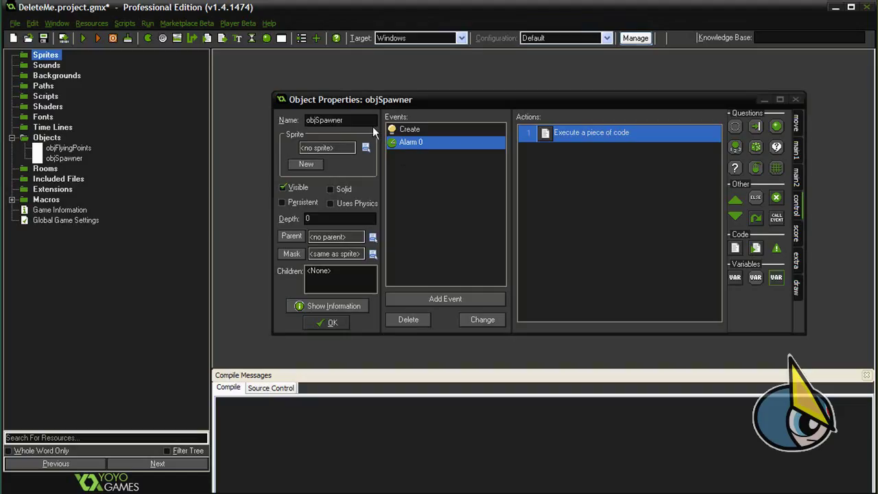
{"action": "right_click", "coordinate": [47, 55]}
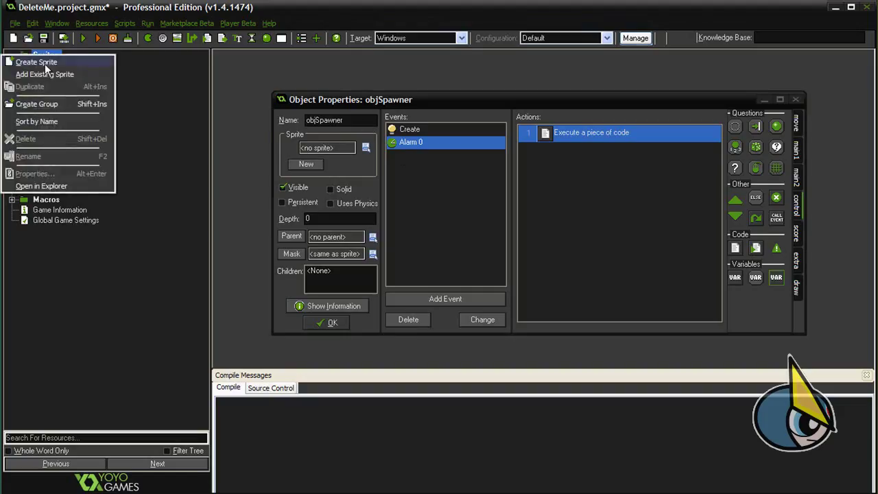
{"action": "left_click", "coordinate": [35, 62]}
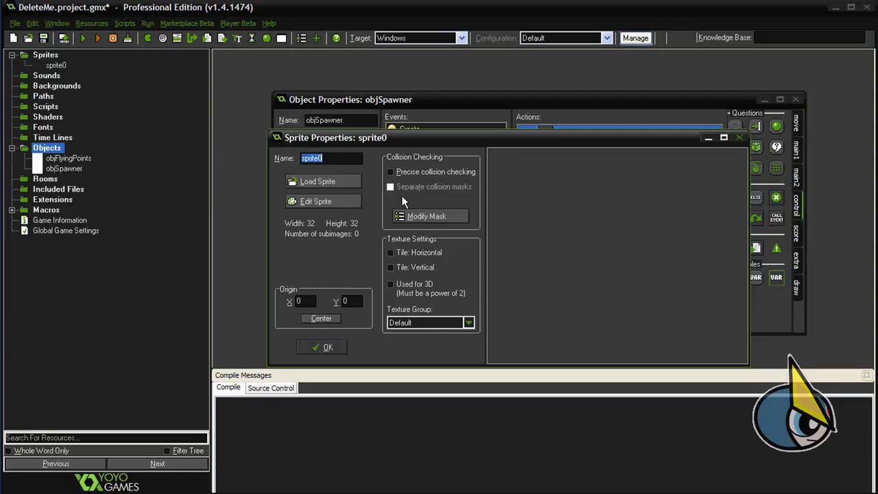
{"action": "type", "text": "sprSpawner"}
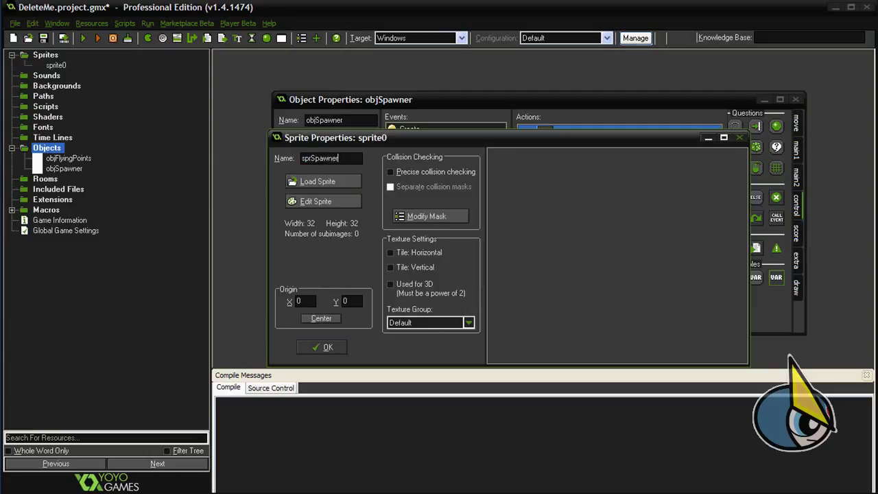
Give sprSpawner a red 32×32 image and assign it as objSpawner's sprite.
{"action": "left_click", "coordinate": [315, 200]}
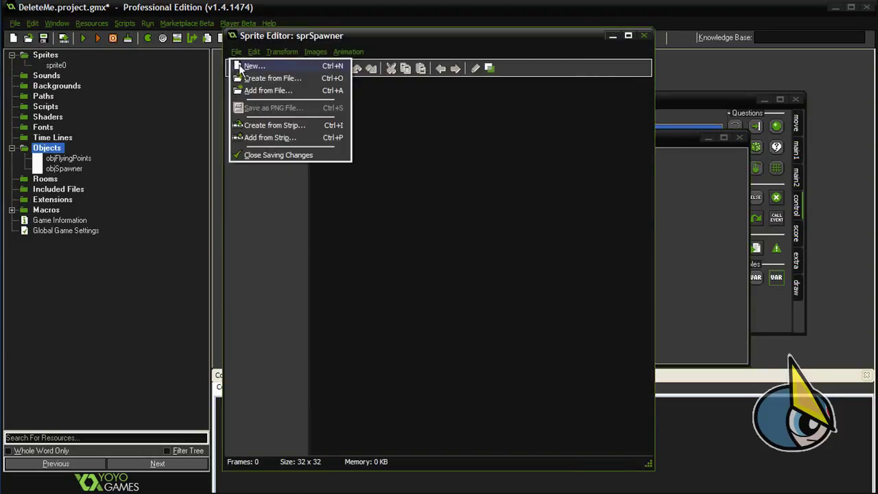
{"action": "left_click", "coordinate": [254, 66]}
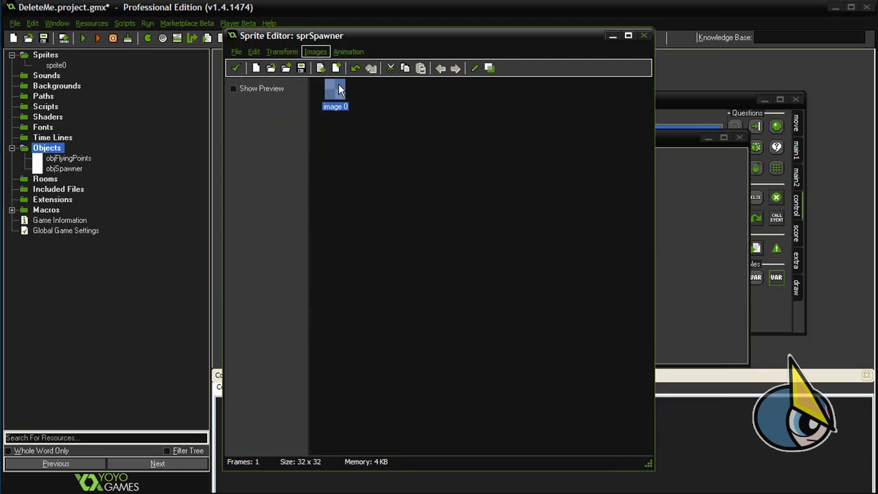
{"action": "double_click", "coordinate": [334, 91]}
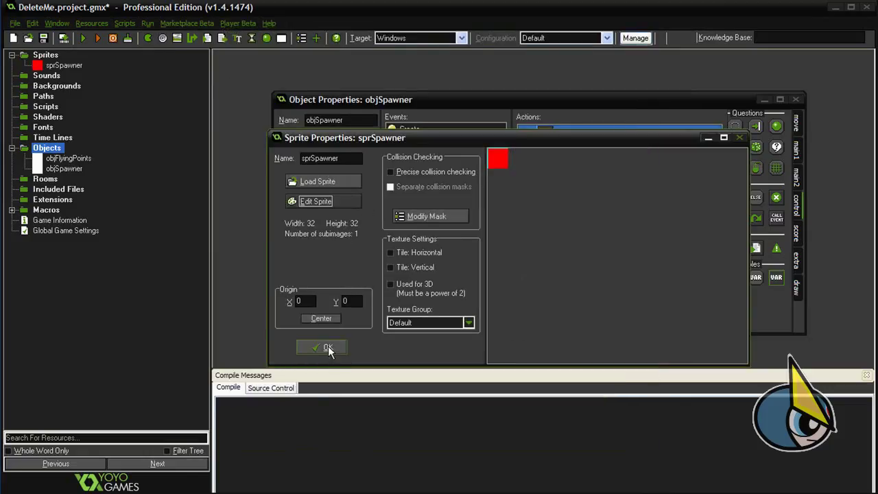
{"action": "left_click", "coordinate": [328, 347]}
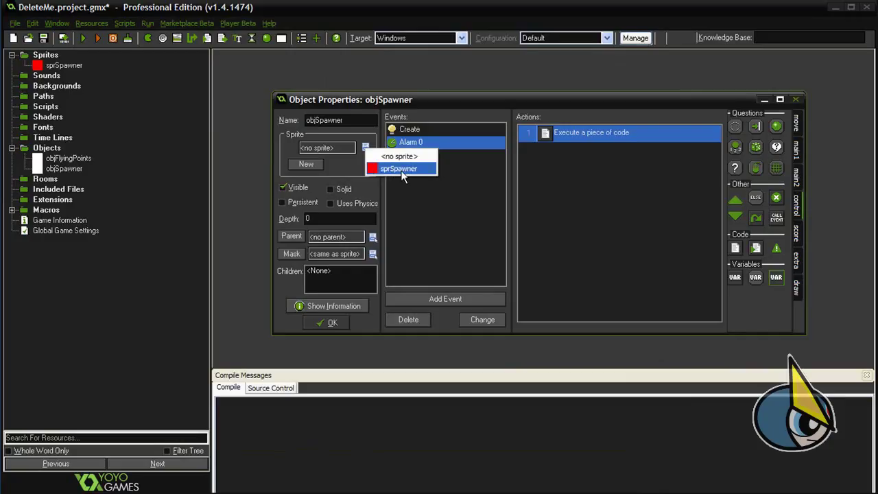
{"action": "left_click", "coordinate": [397, 167]}
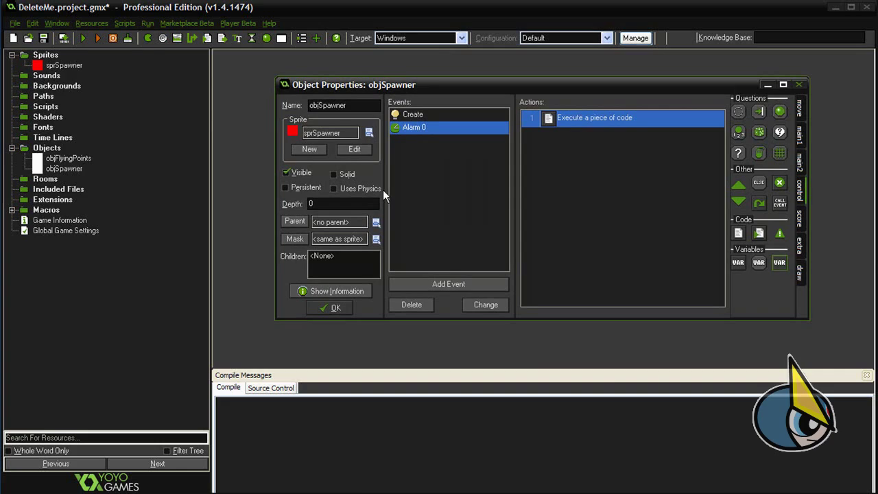
Close objSpawner and create room0 with a speed of 60.
{"action": "left_click", "coordinate": [798, 85]}
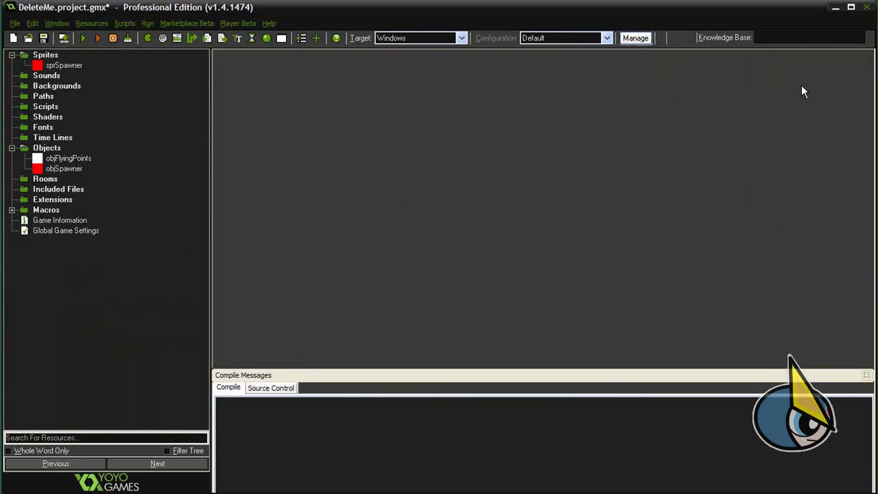
{"action": "right_click", "coordinate": [45, 178]}
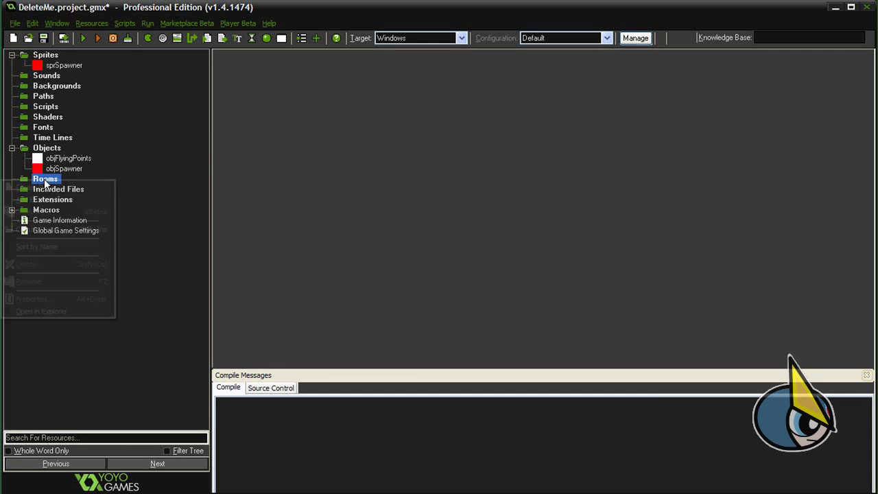
{"action": "double_click", "coordinate": [45, 178]}
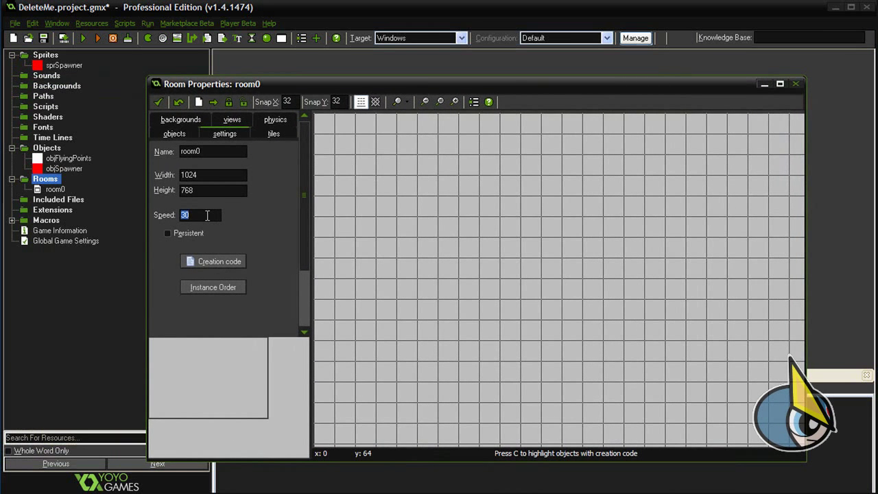
{"action": "type", "text": "60"}
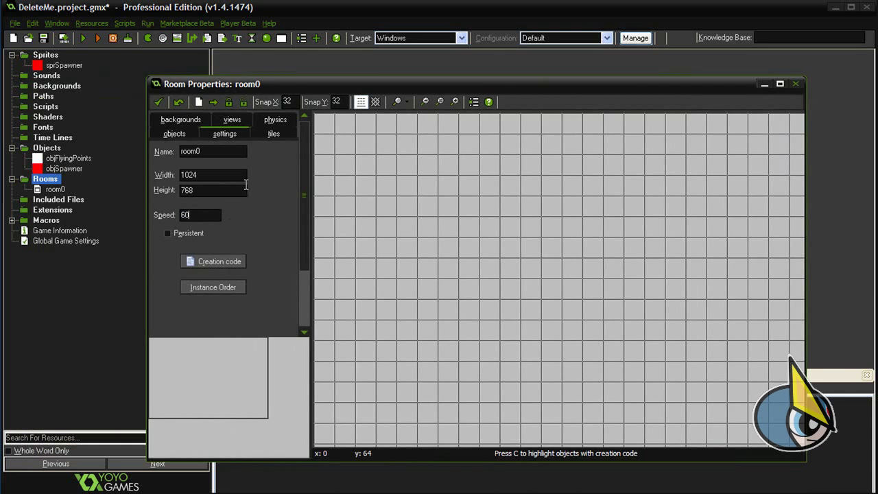
Place one objSpawner instance in room0's grid.
{"action": "left_click", "coordinate": [174, 133]}
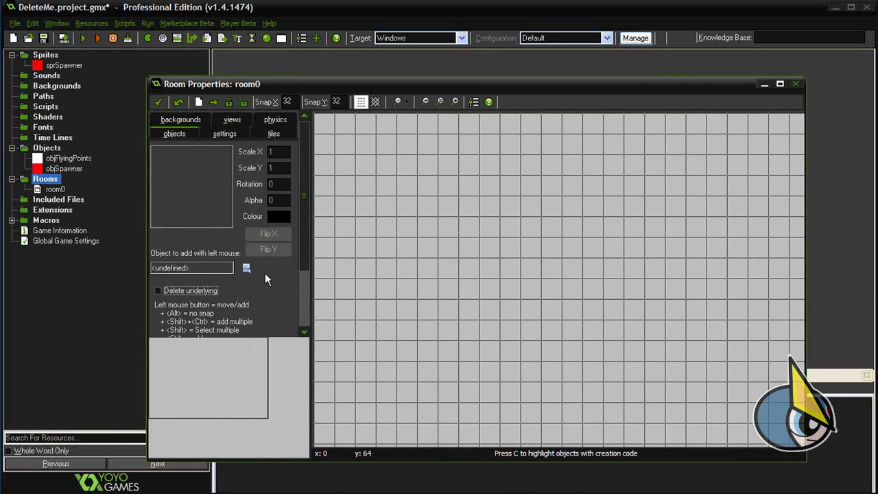
{"action": "left_click", "coordinate": [245, 267]}
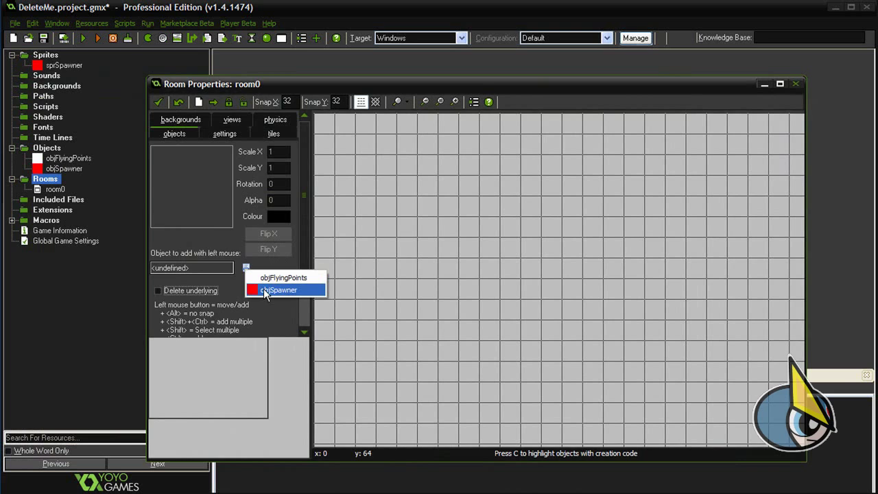
{"action": "left_click", "coordinate": [282, 290]}
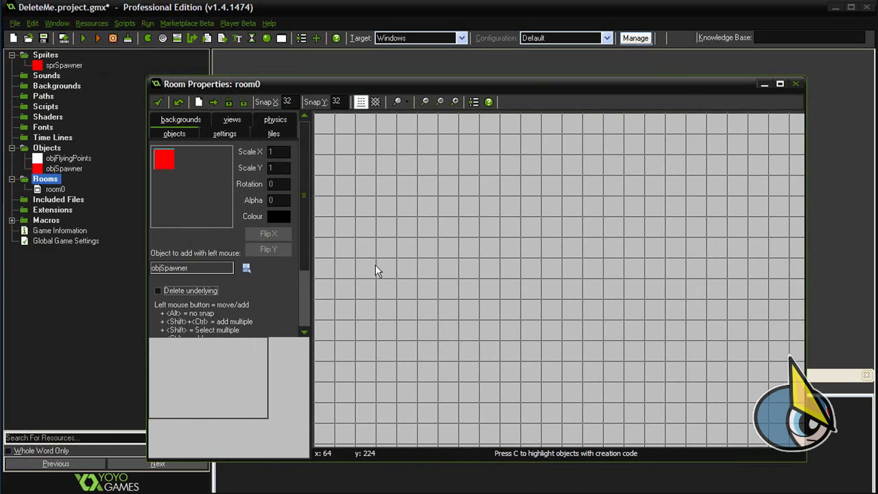
{"action": "left_click", "coordinate": [344, 268]}
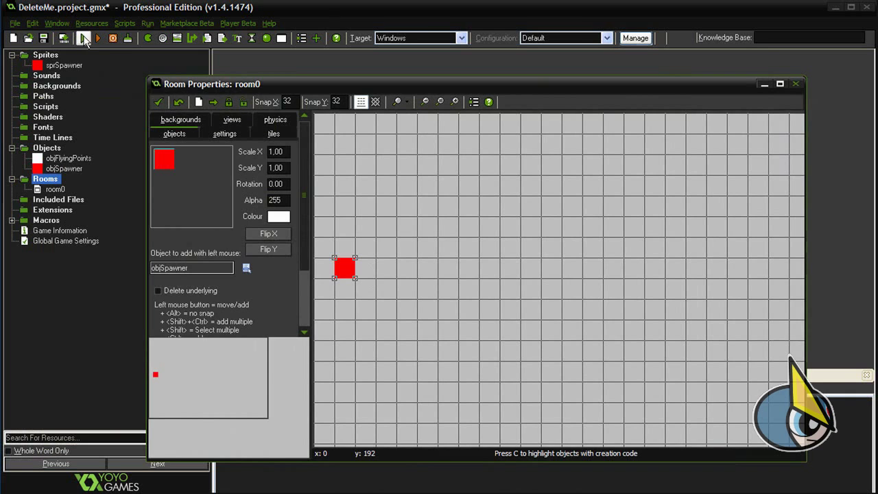
{"action": "left_click", "coordinate": [63, 39]}
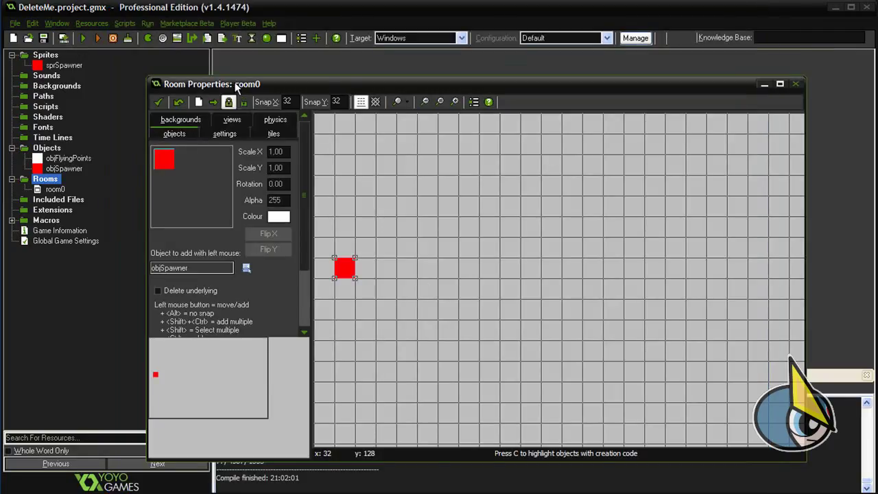
Review objSpawner's Alarm 0 code, close its properties and run the game.
{"action": "left_click", "coordinate": [63, 168]}
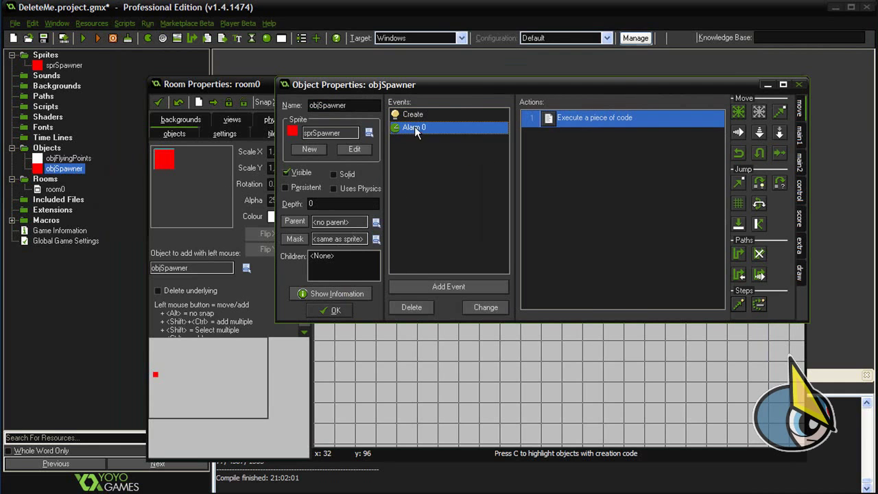
{"action": "double_click", "coordinate": [594, 118]}
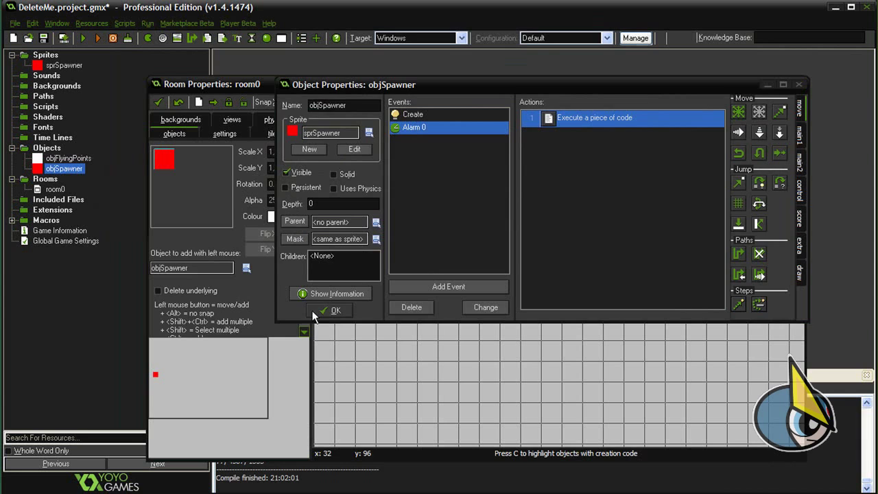
{"action": "left_click", "coordinate": [334, 310]}
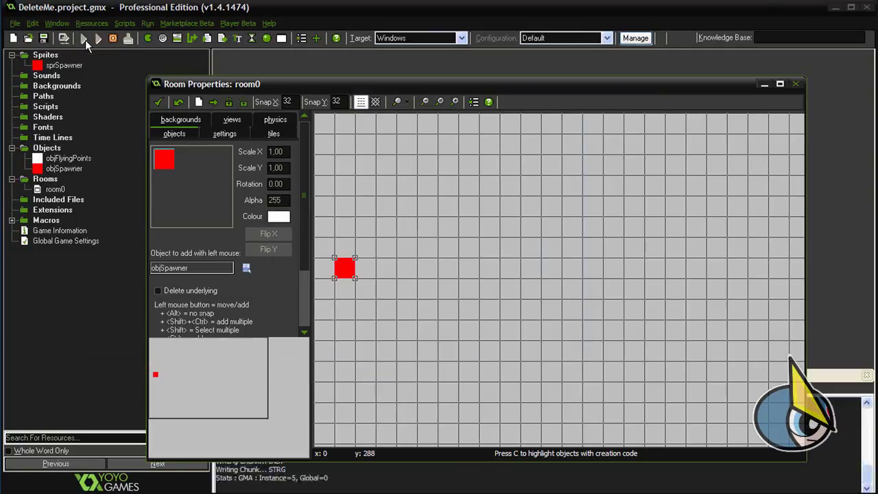
{"action": "left_click", "coordinate": [84, 39]}
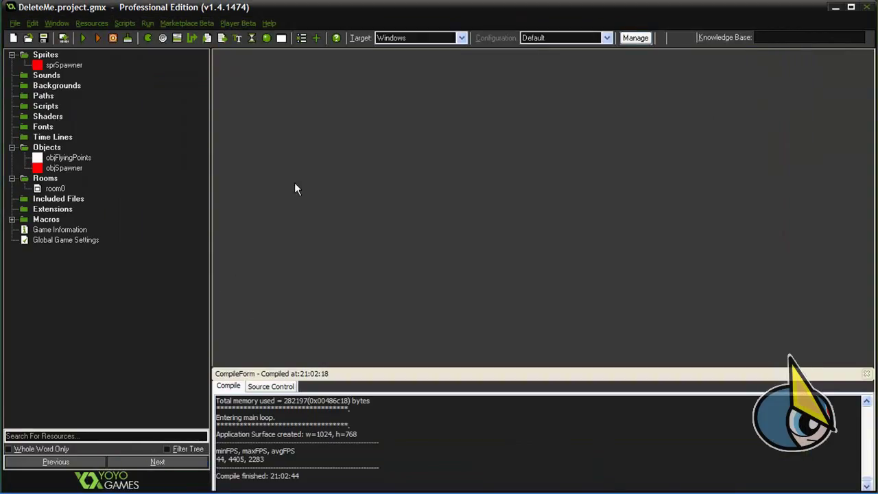
Reopen objFlyingPoints and objSpawner, review the Alarm 0 code, then save and run.
{"action": "double_click", "coordinate": [69, 157]}
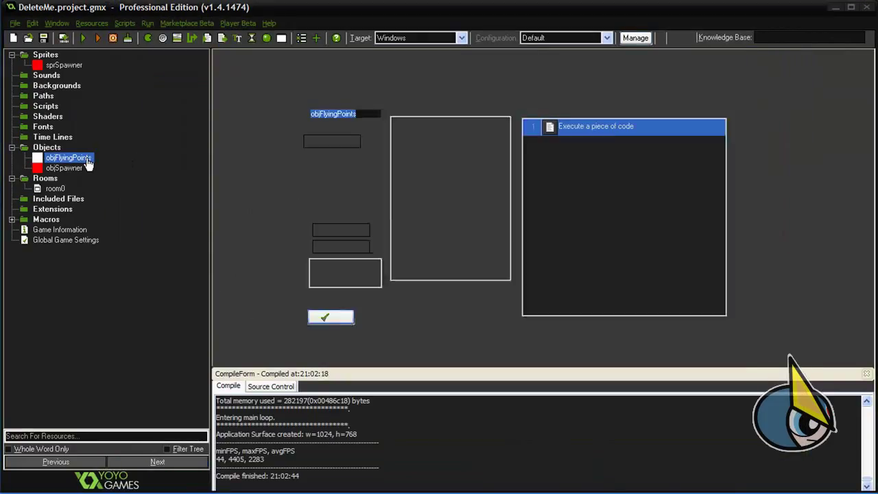
{"action": "double_click", "coordinate": [68, 158]}
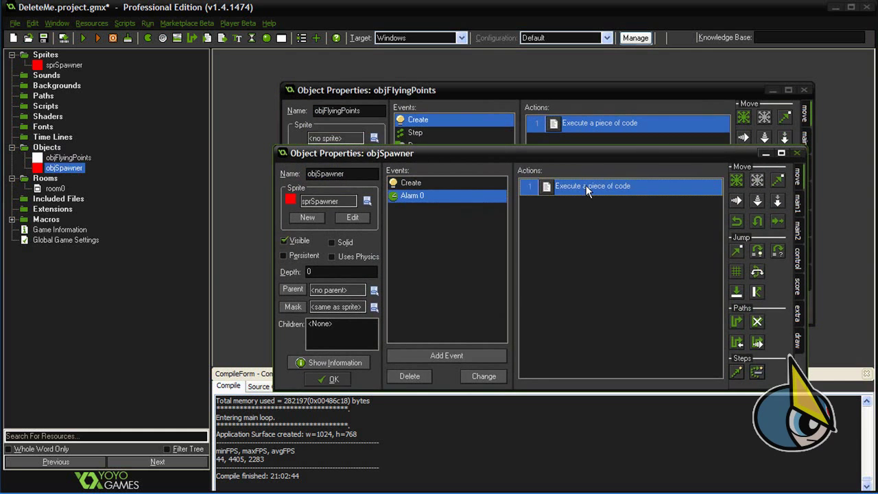
{"action": "double_click", "coordinate": [601, 186]}
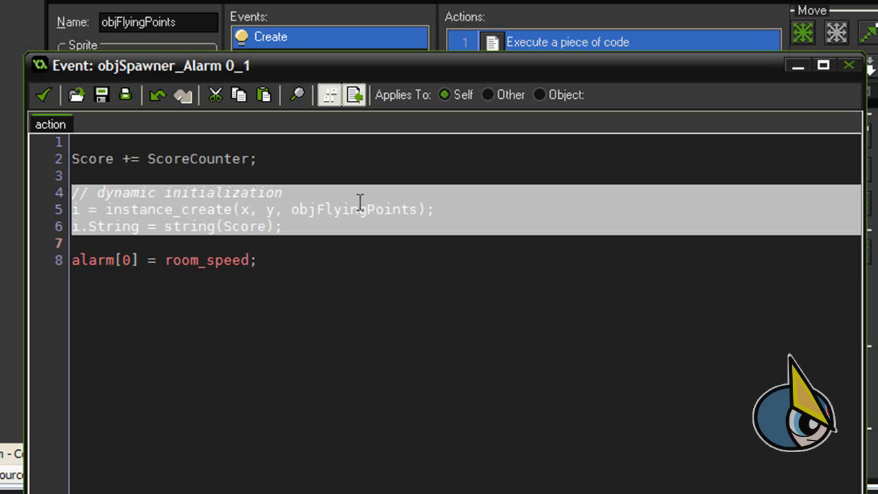
{"action": "mouse_move", "coordinate": [63, 102]}
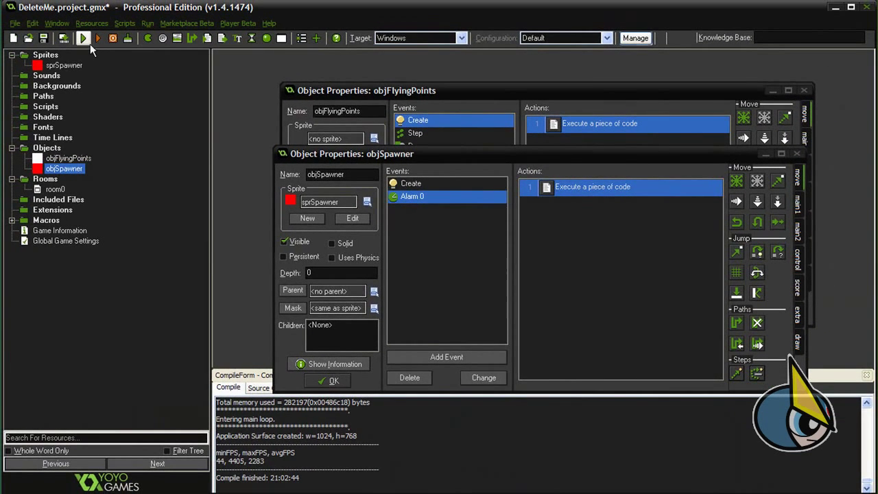
{"action": "left_click", "coordinate": [82, 38]}
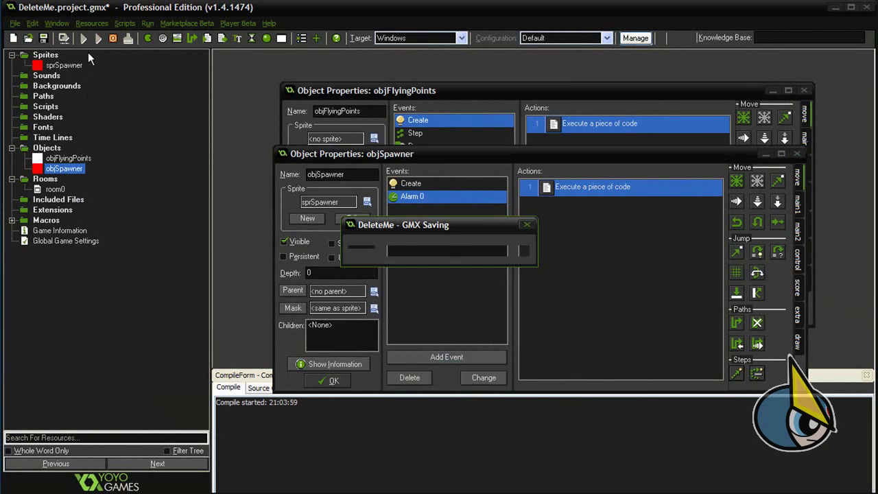